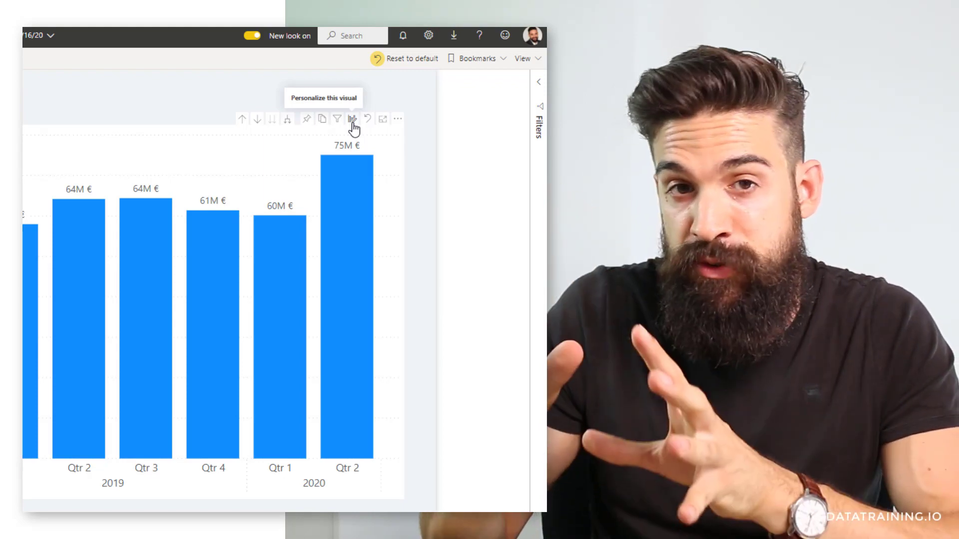
Step: Personalize the chart to add fctForecast's Rev Forecast as a line value over the Actuals columns
click(352, 119)
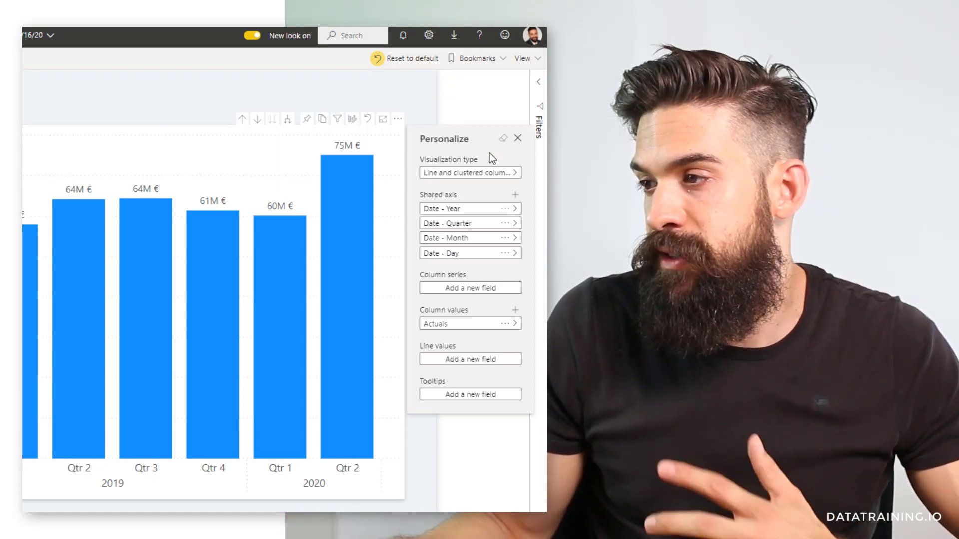
mouse_move(443, 363)
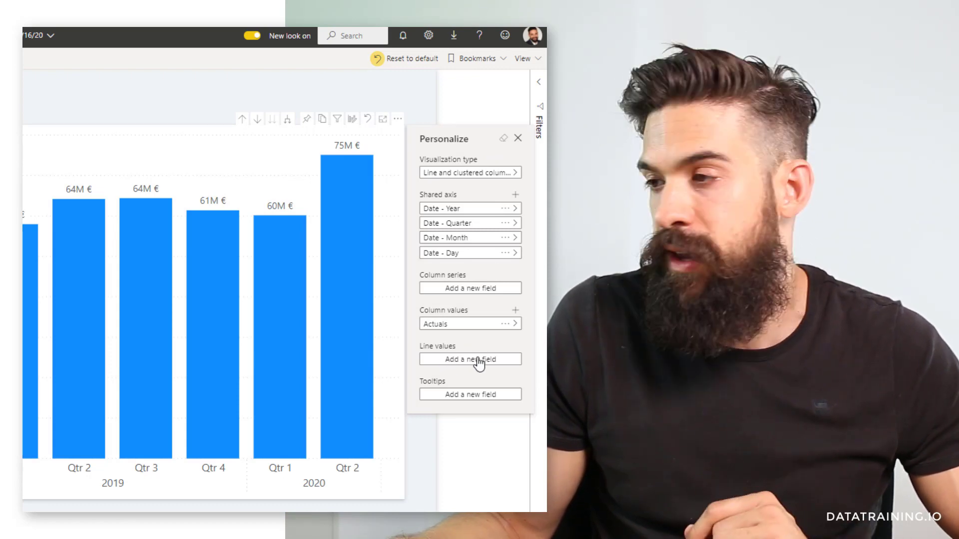
click(469, 358)
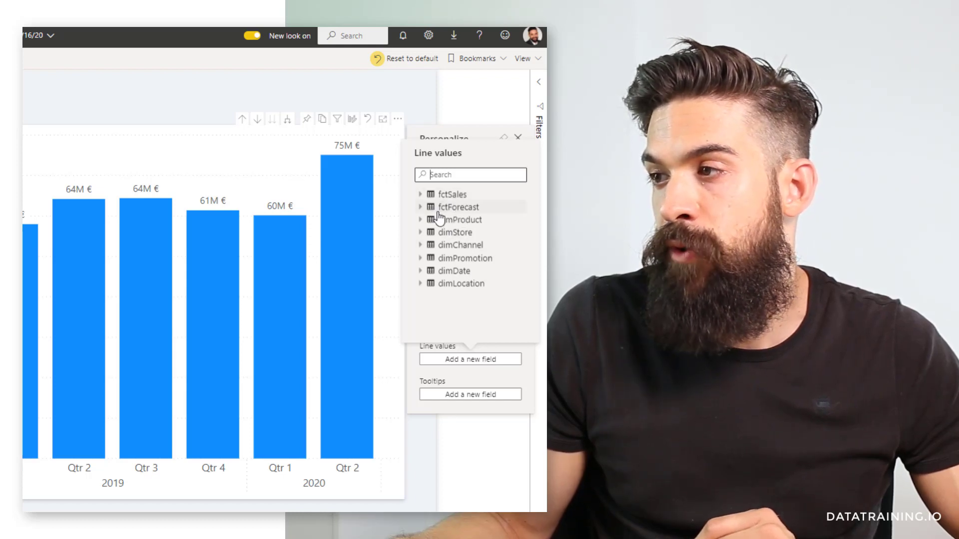
click(421, 206)
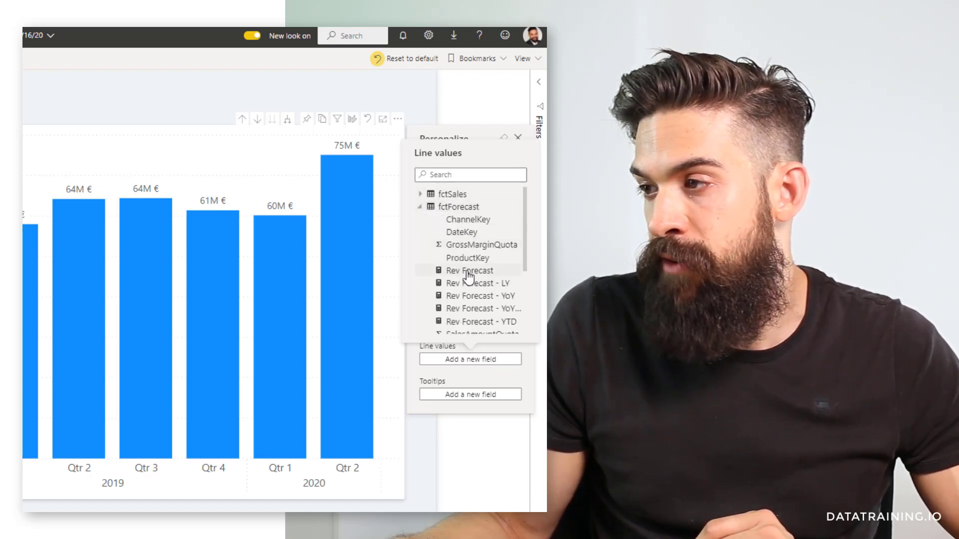
click(469, 271)
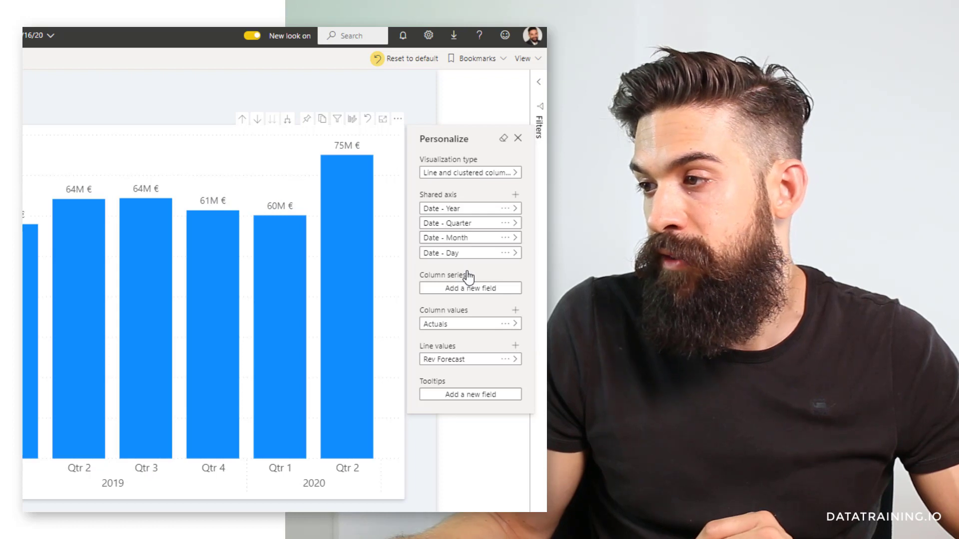
click(518, 138)
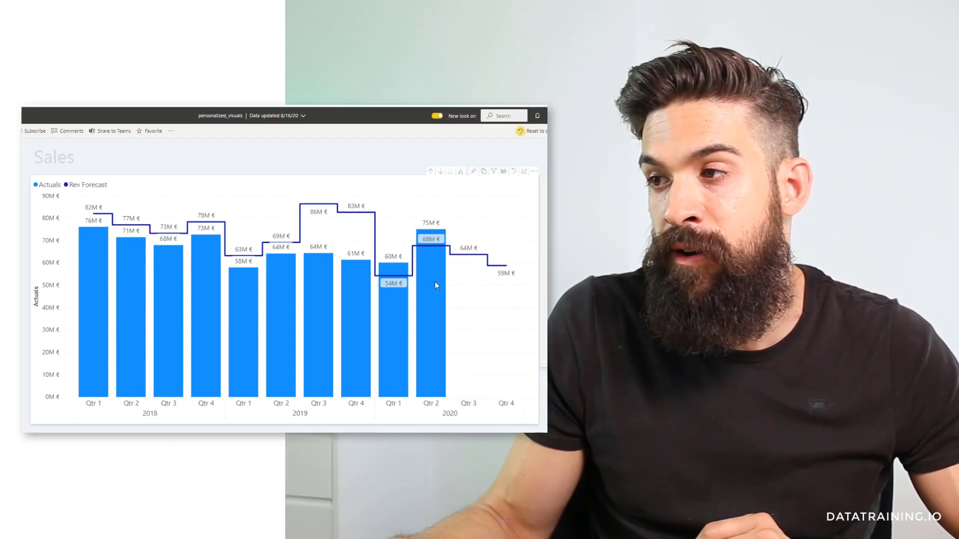
mouse_move(478, 272)
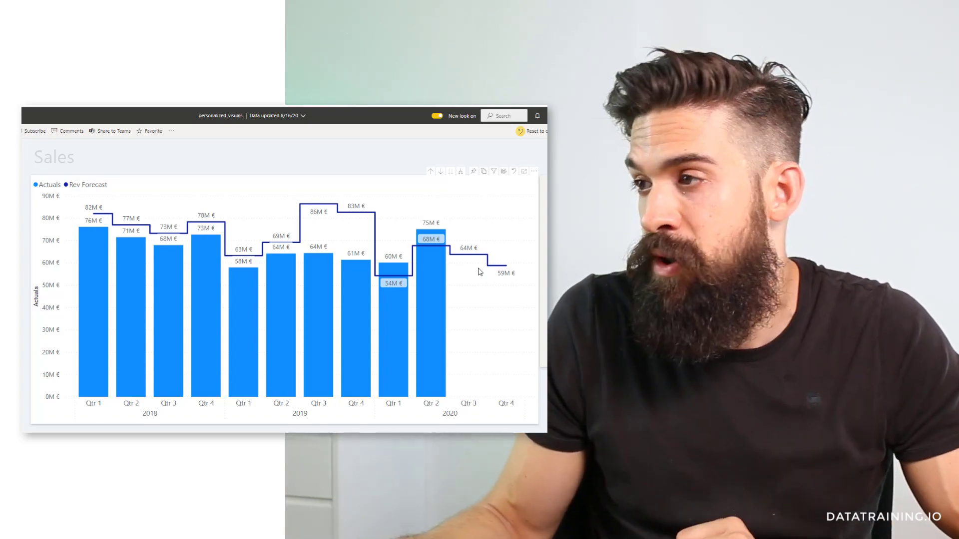
mouse_move(515, 249)
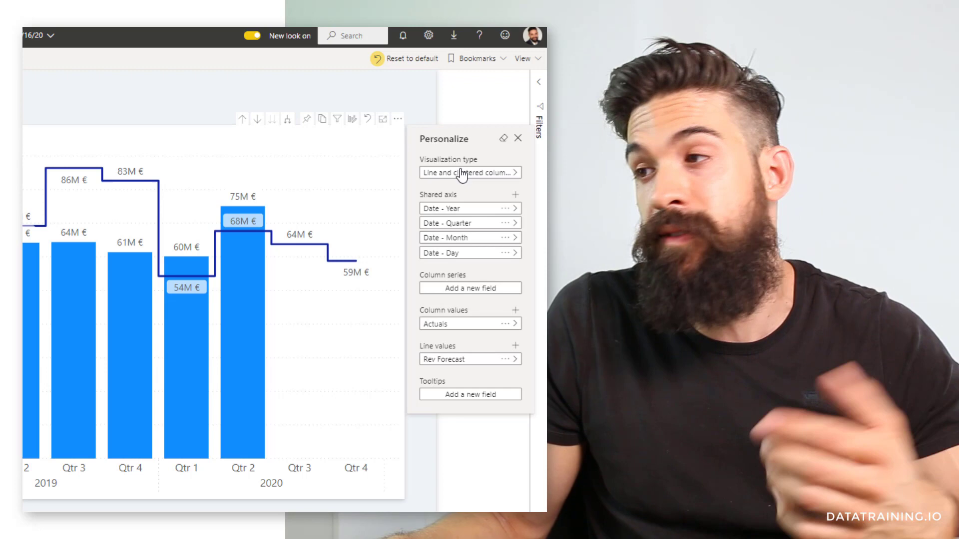
Step: Change the visualization type to a treemap (after briefly trying clustered column)
click(470, 172)
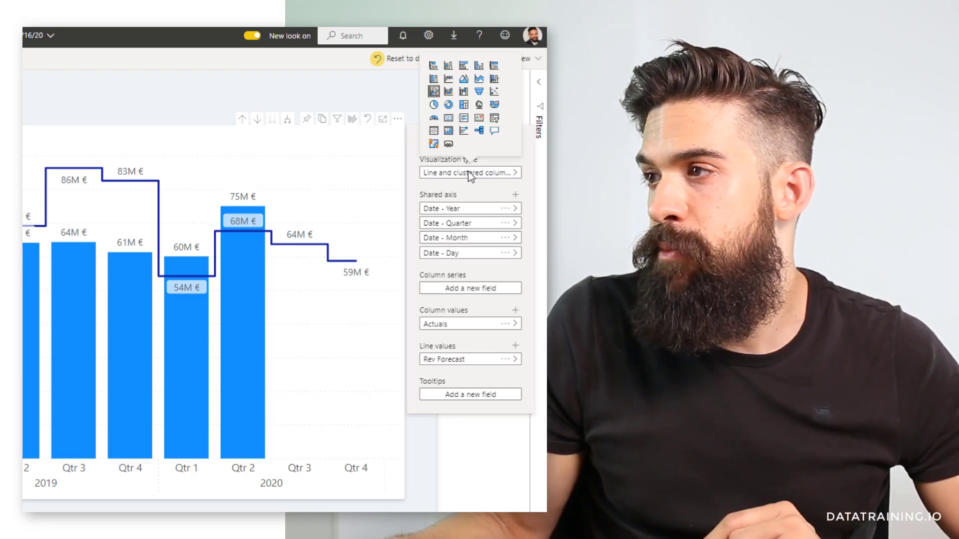
mouse_move(478, 70)
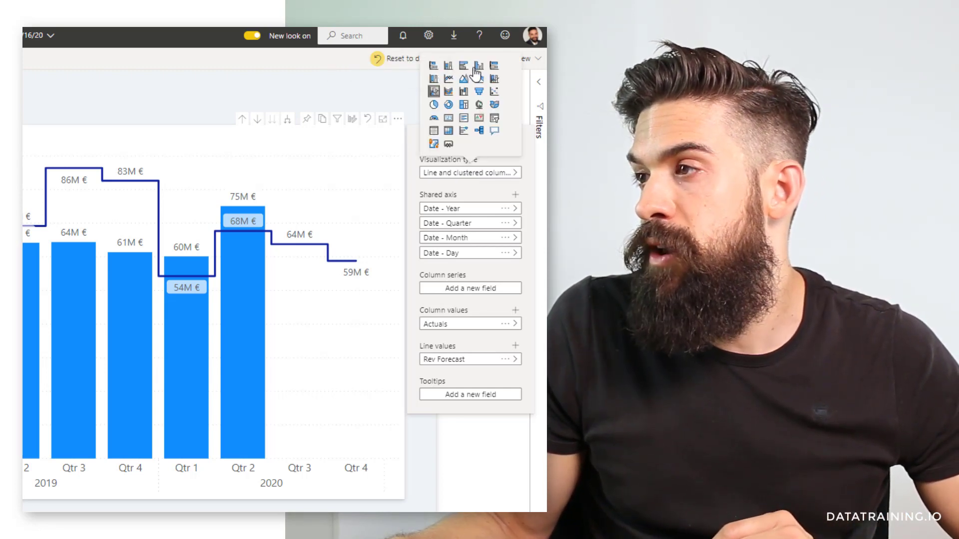
click(478, 65)
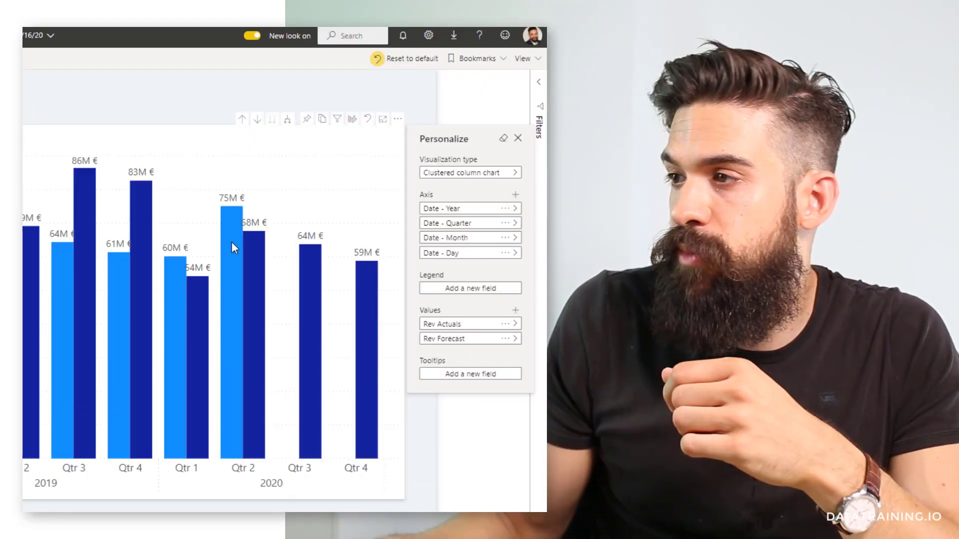
click(469, 172)
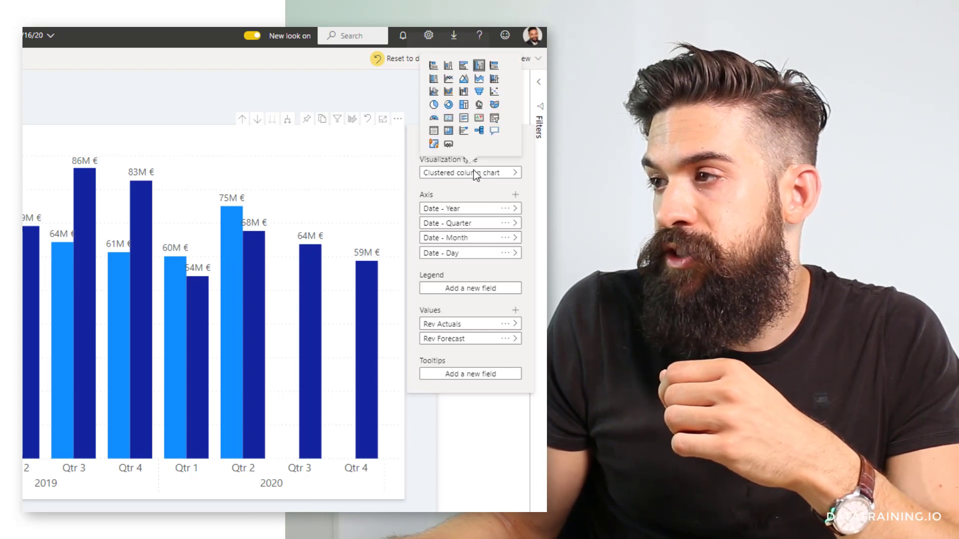
click(462, 104)
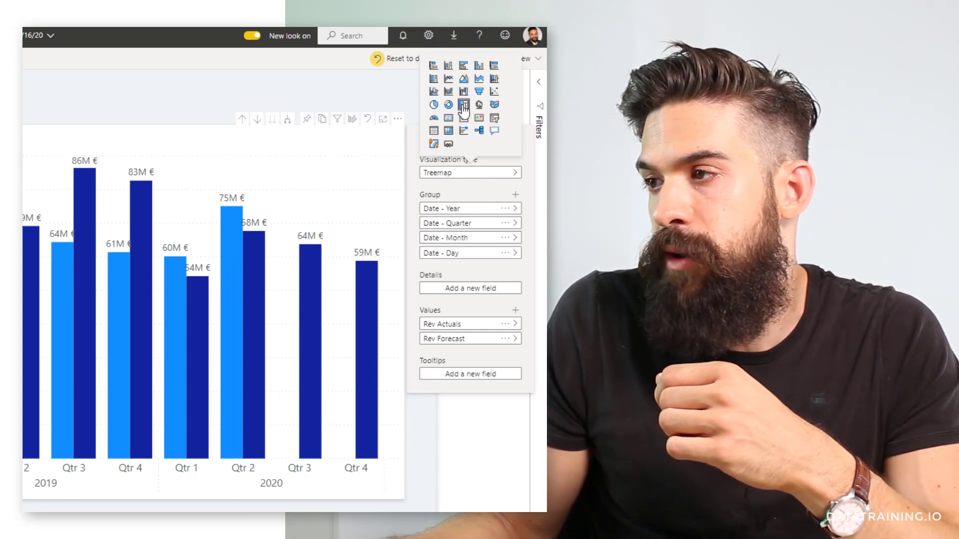
click(462, 104)
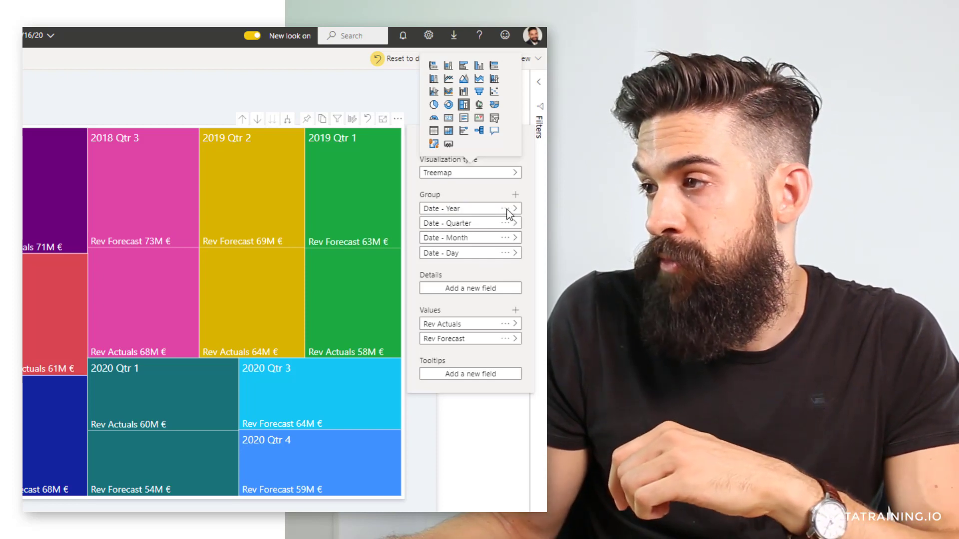
Step: Remove the Date Year/Month/Day groupings and the Rev Forecast value, leaving only Rev Actuals
click(512, 207)
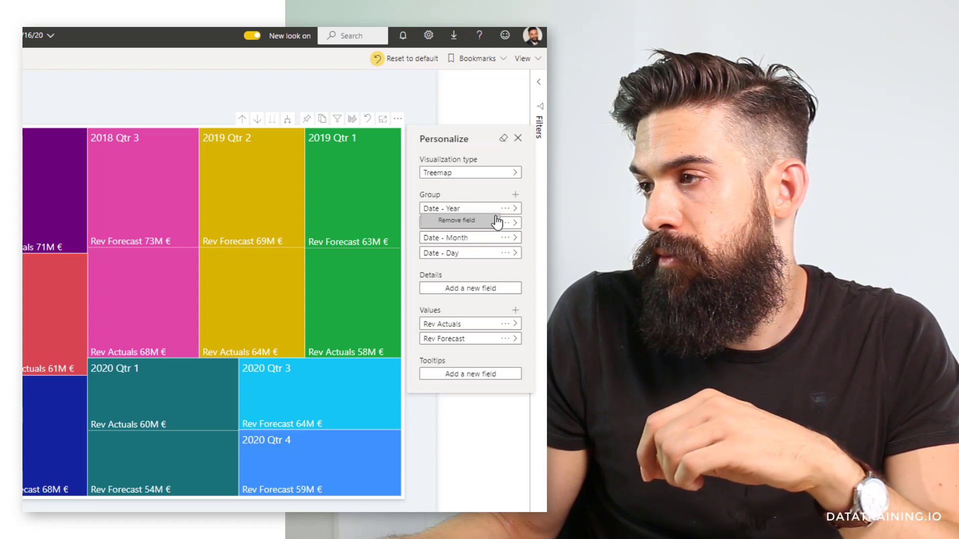
click(455, 221)
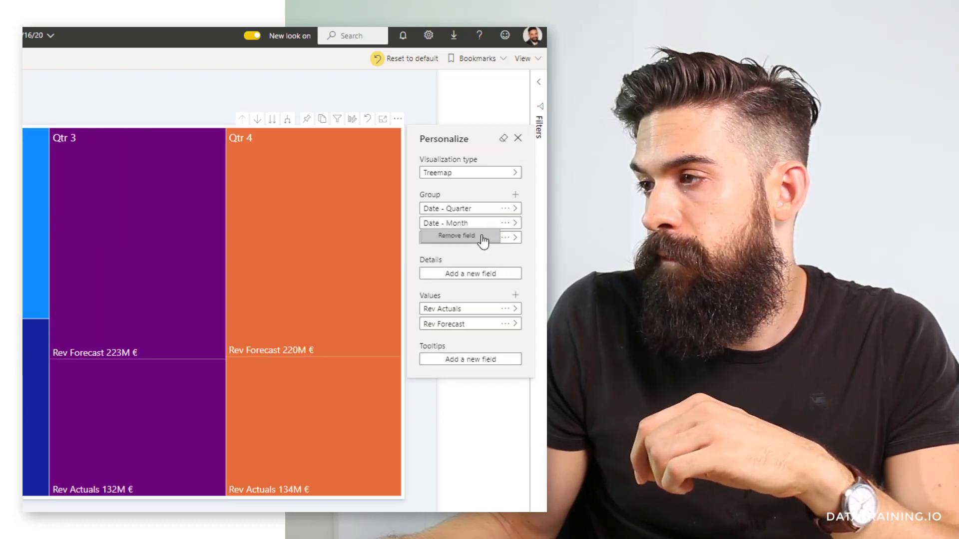
click(456, 236)
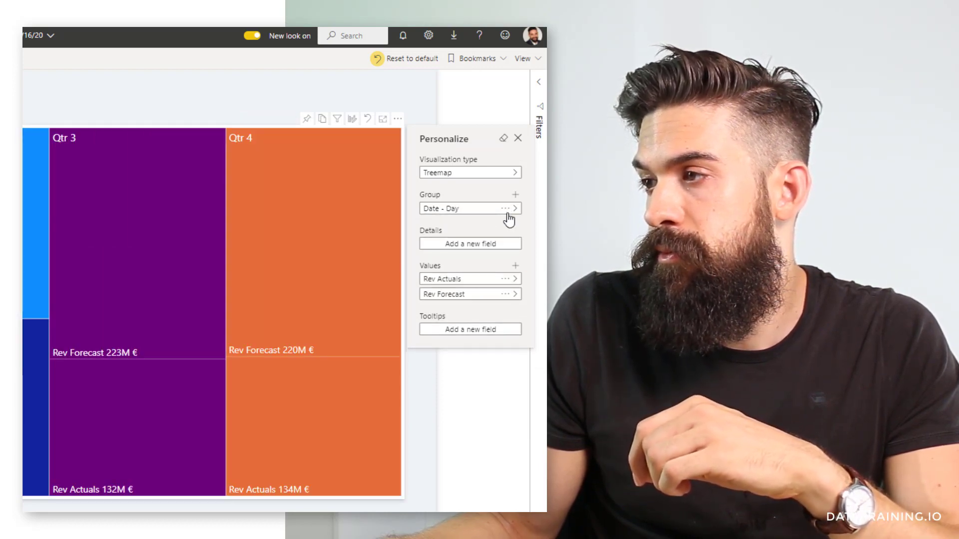
click(503, 208)
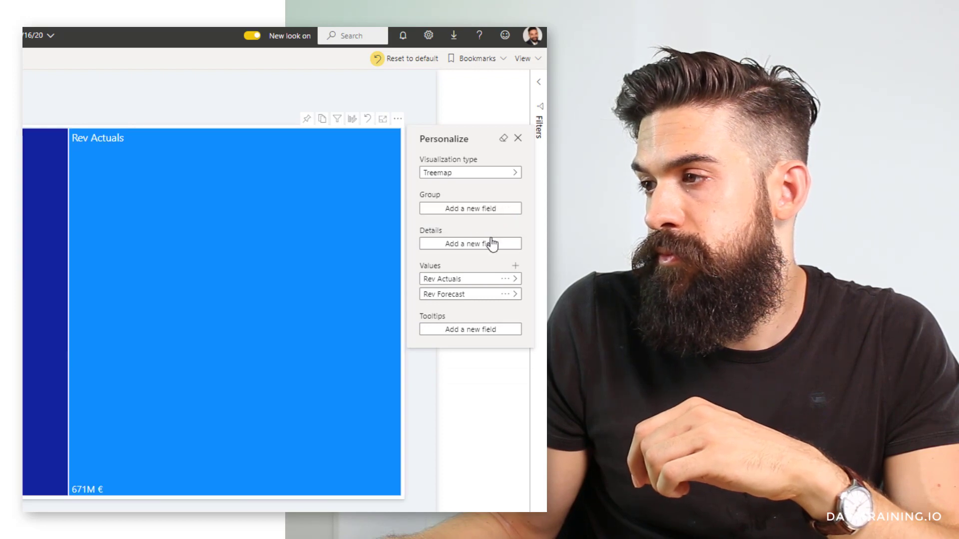
mouse_move(501, 306)
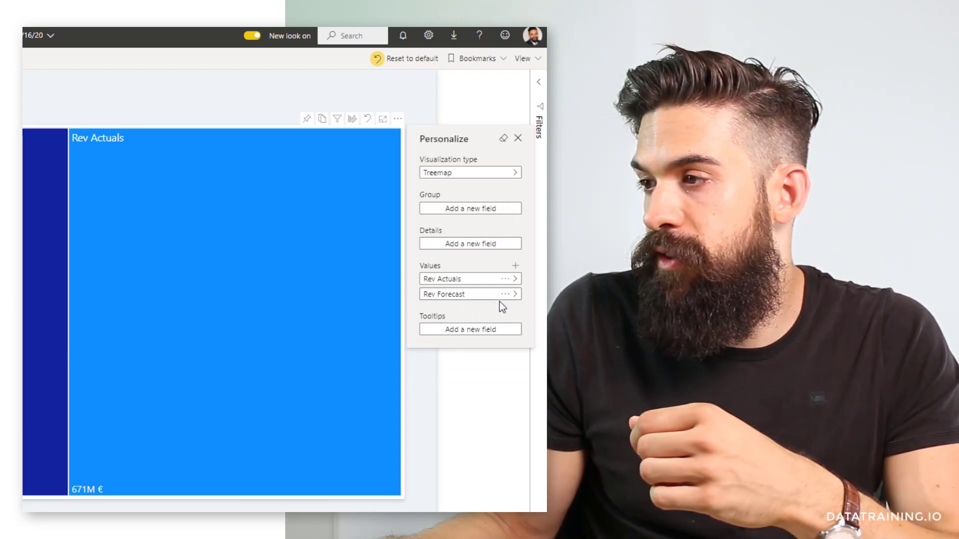
click(506, 293)
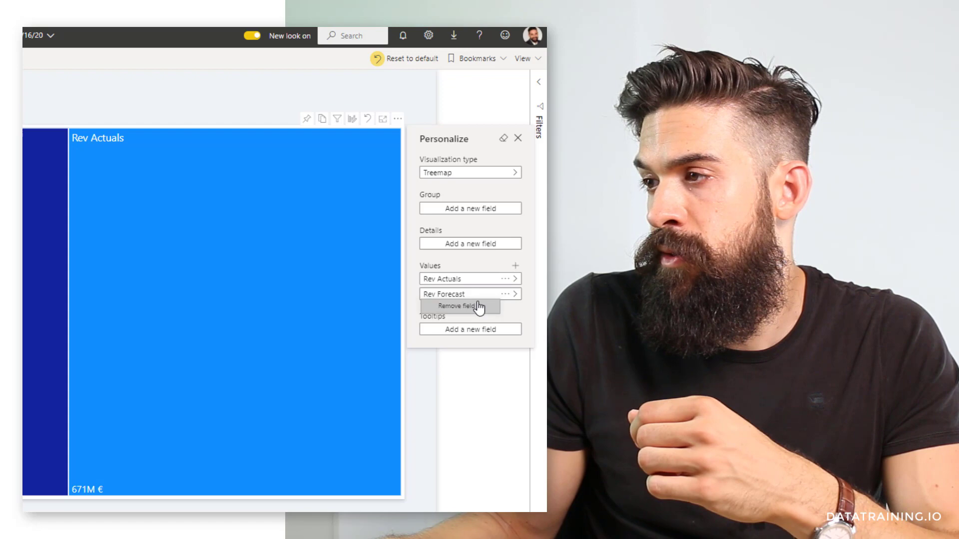
click(460, 307)
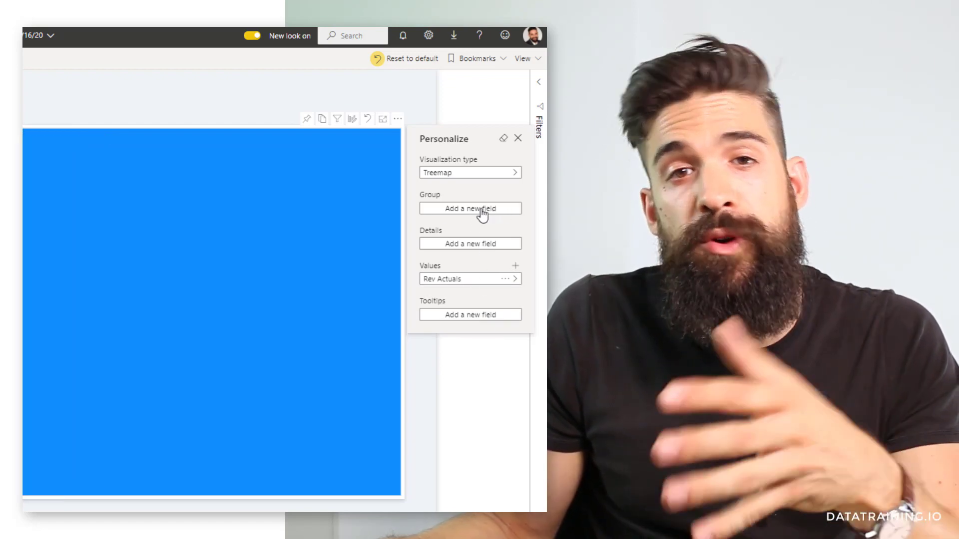
mouse_move(455, 216)
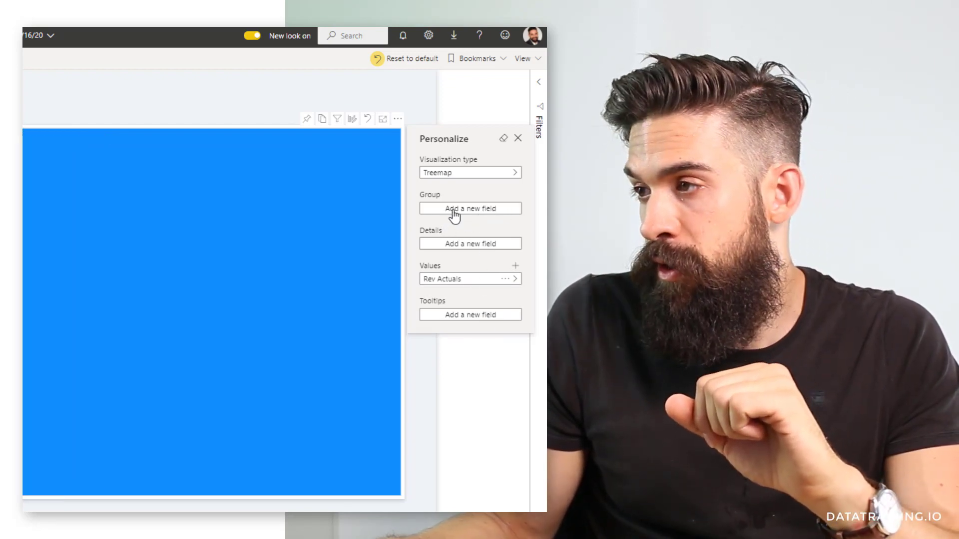
Step: Group the treemap by dimProduct's ProductSubcategory and close the Personalize pane
click(469, 208)
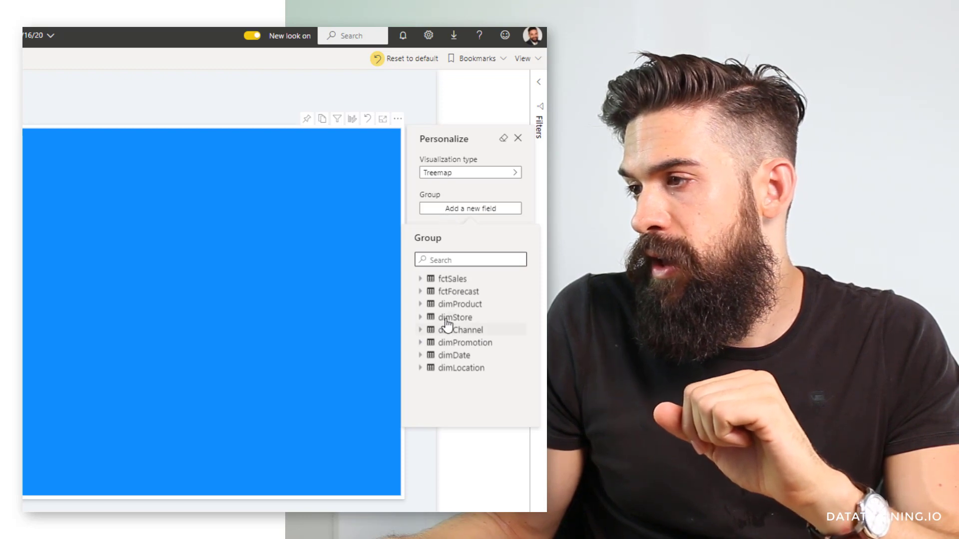
click(421, 303)
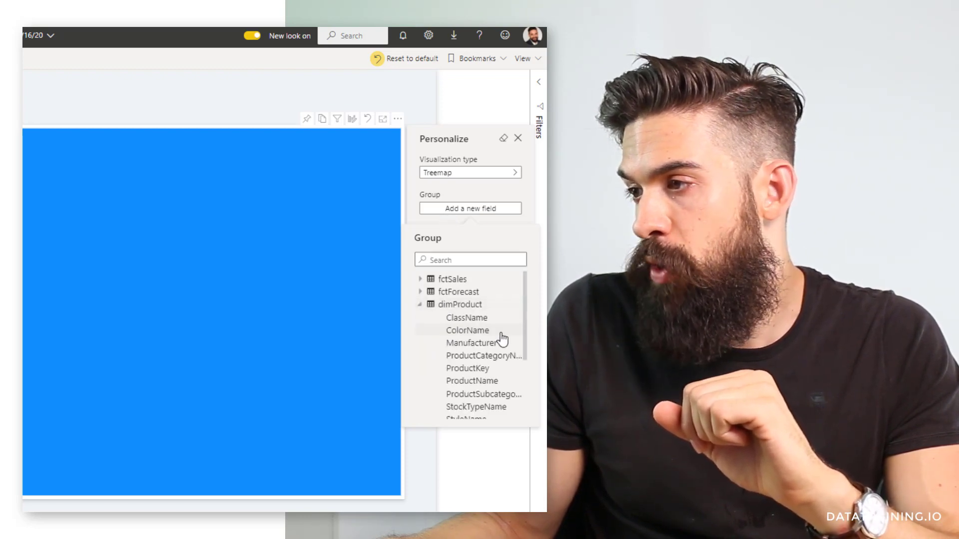
click(484, 394)
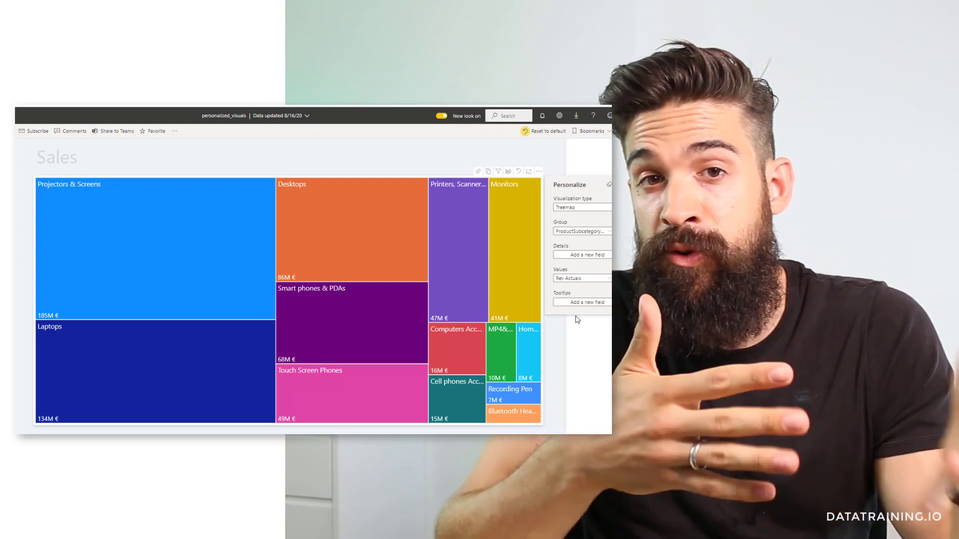
click(608, 185)
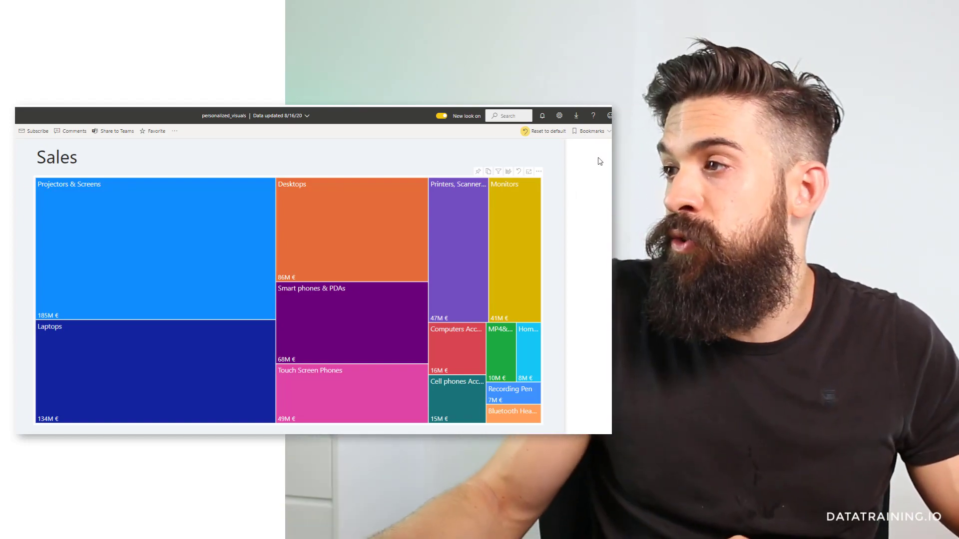
Step: Save the personalized view as a personal bookmark named 'MyView'
click(590, 130)
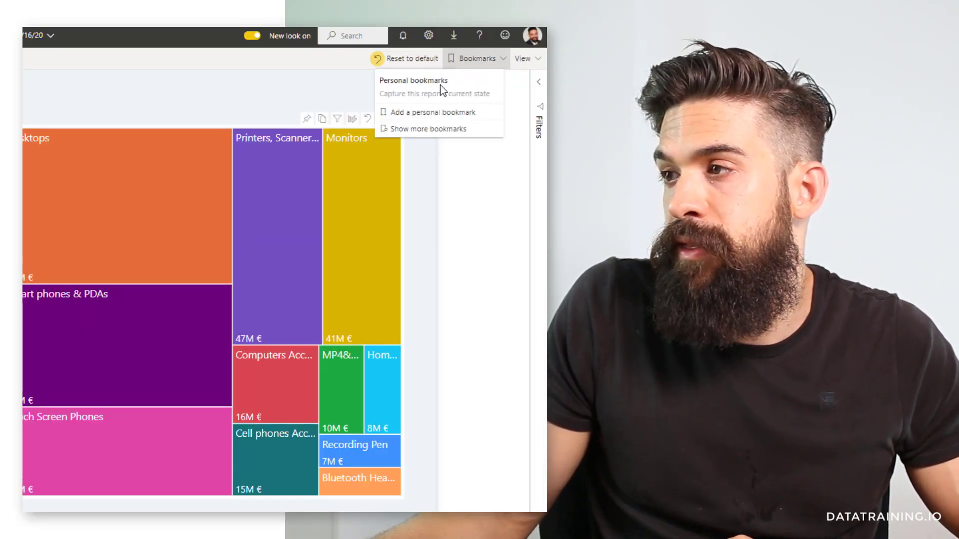
click(432, 111)
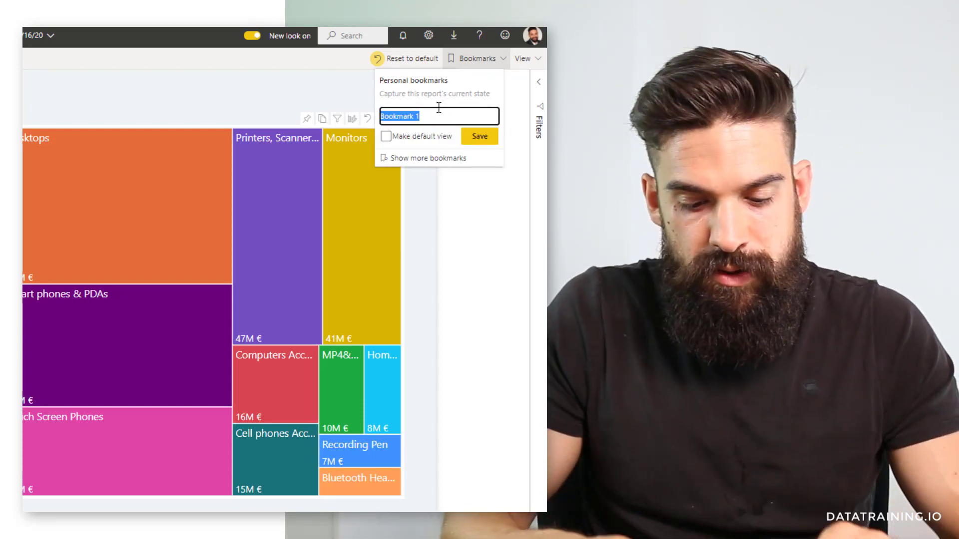
text(MyView)
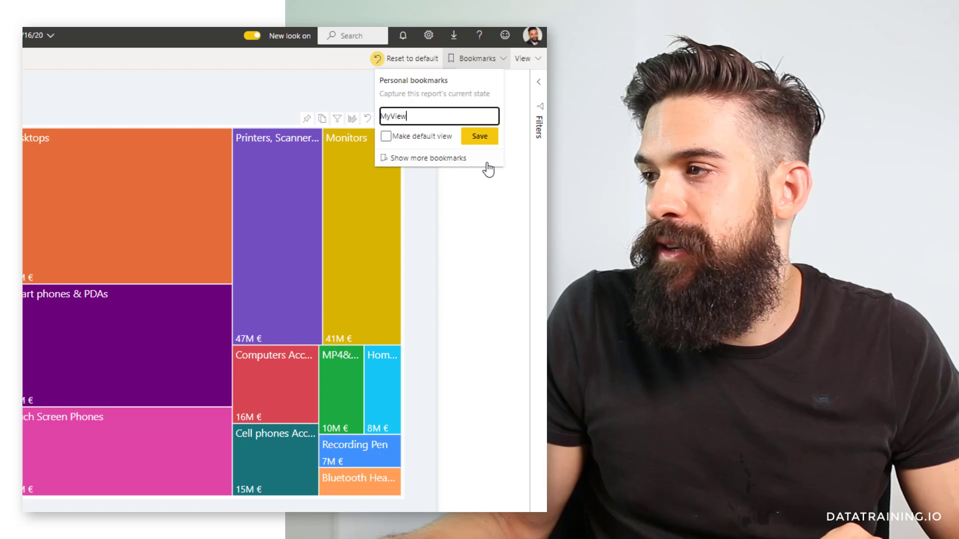
click(479, 135)
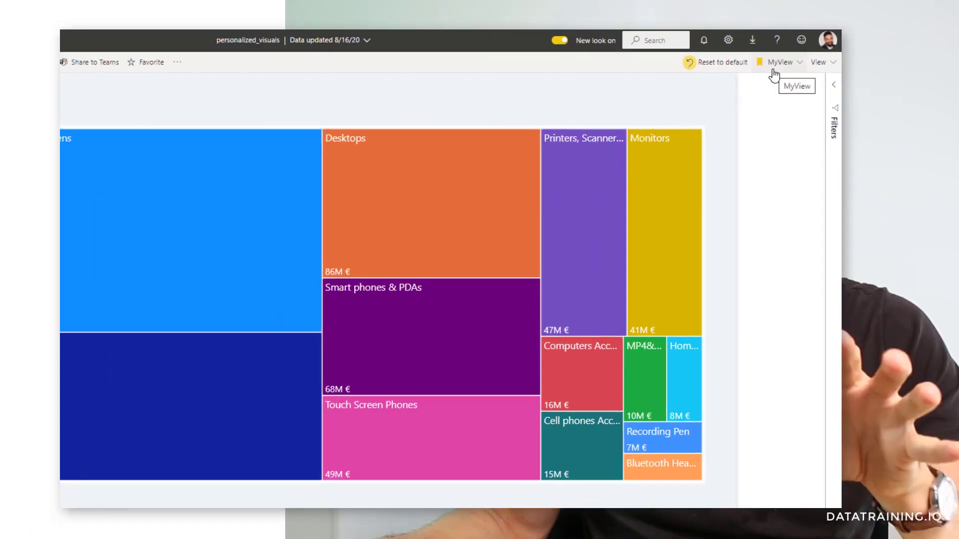
Step: Review the saved bookmarks, then reset the report view back to its default
click(43, 62)
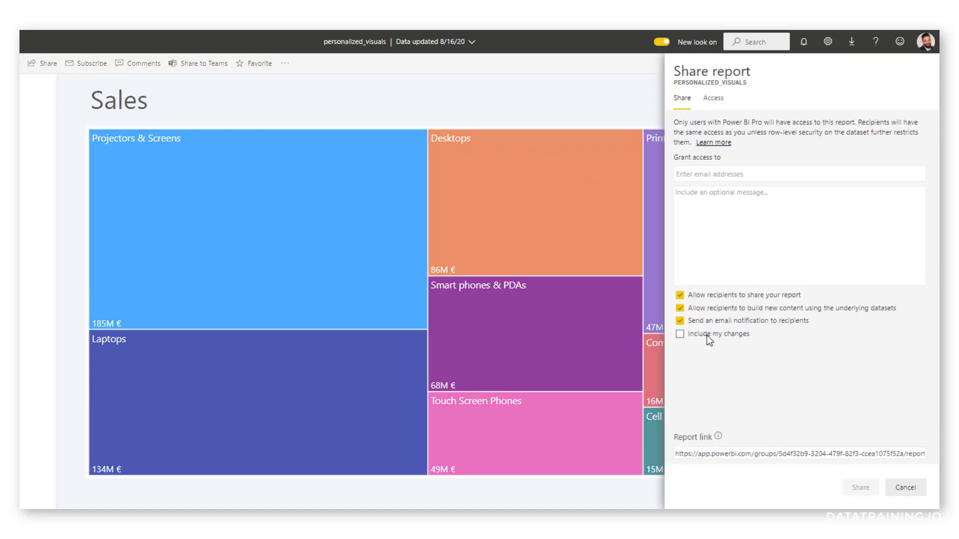
click(679, 334)
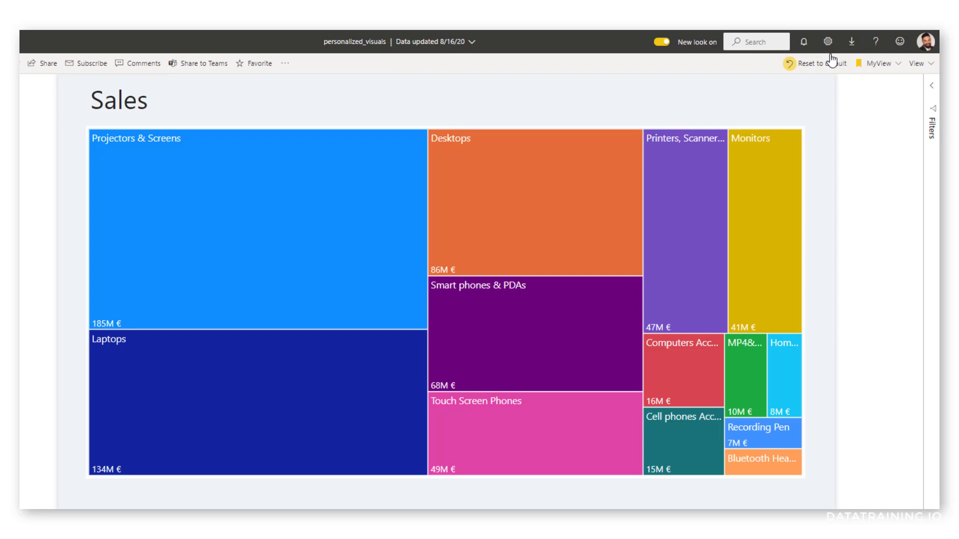
click(819, 62)
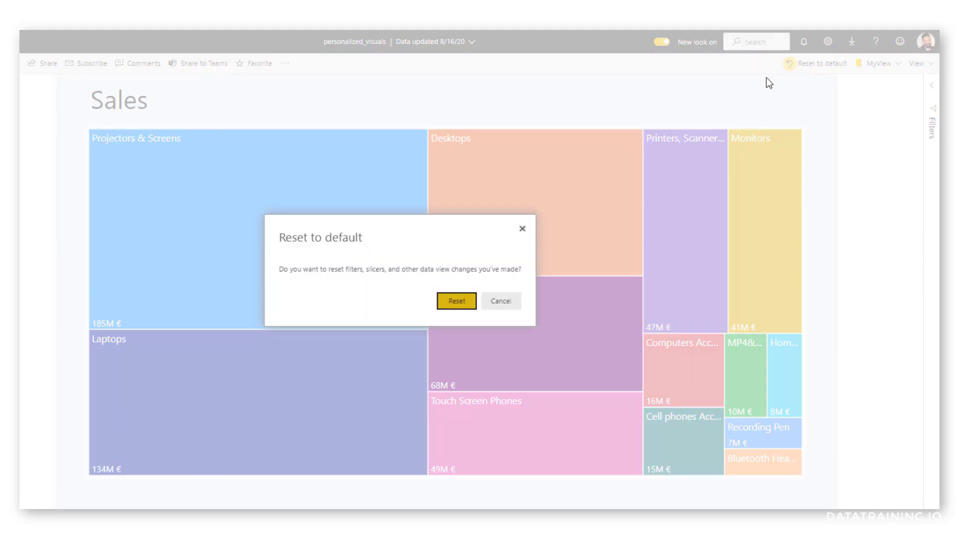
click(456, 301)
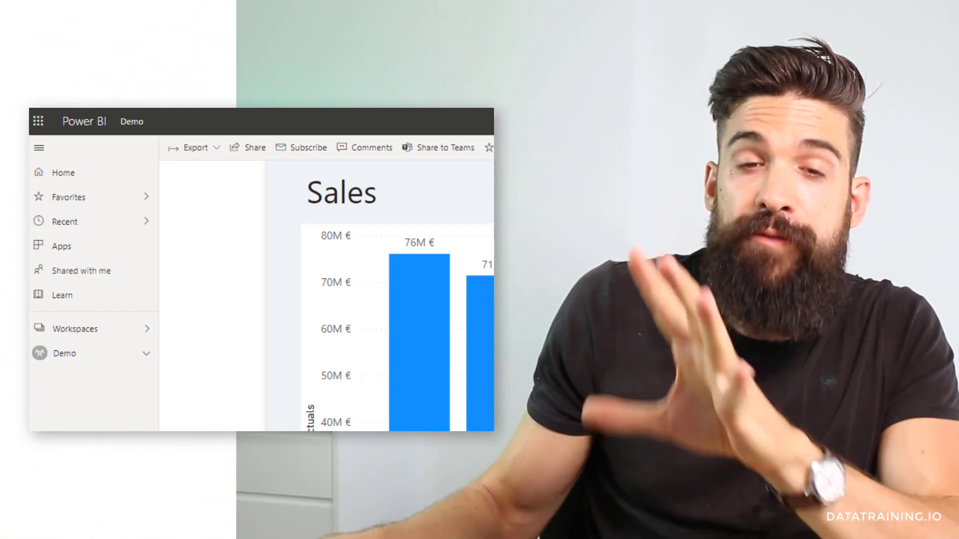
Step: Open the report's settings from the Demo workspace to check the Personalize visuals toggle
click(75, 329)
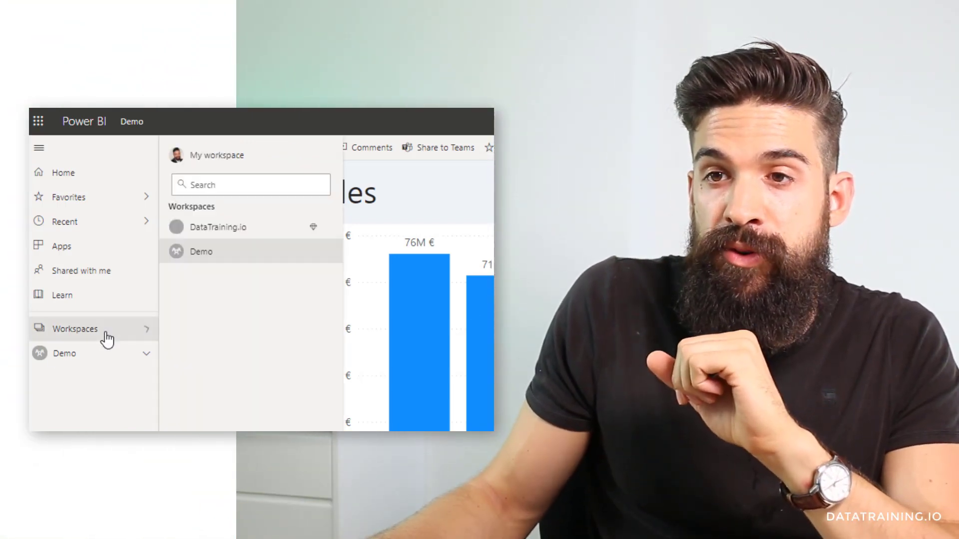
click(201, 252)
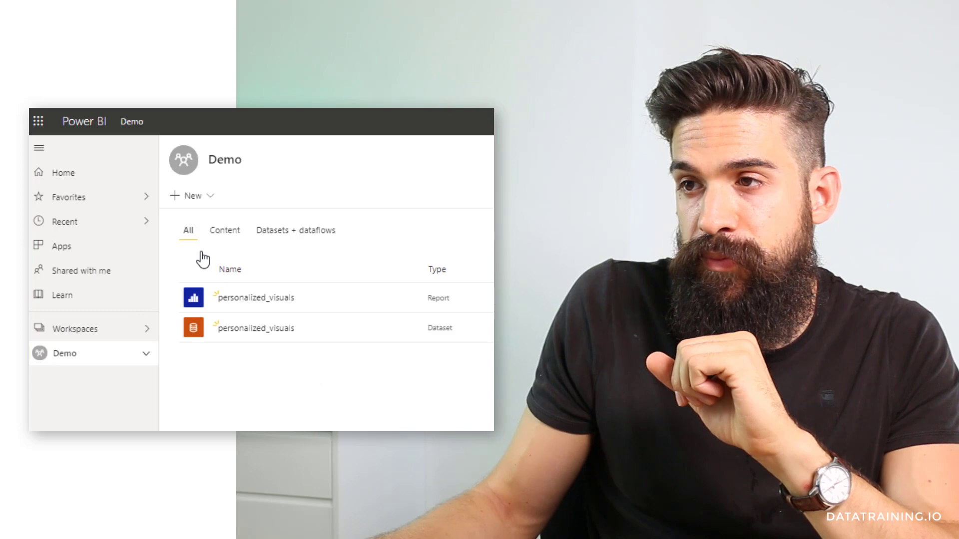
mouse_move(268, 298)
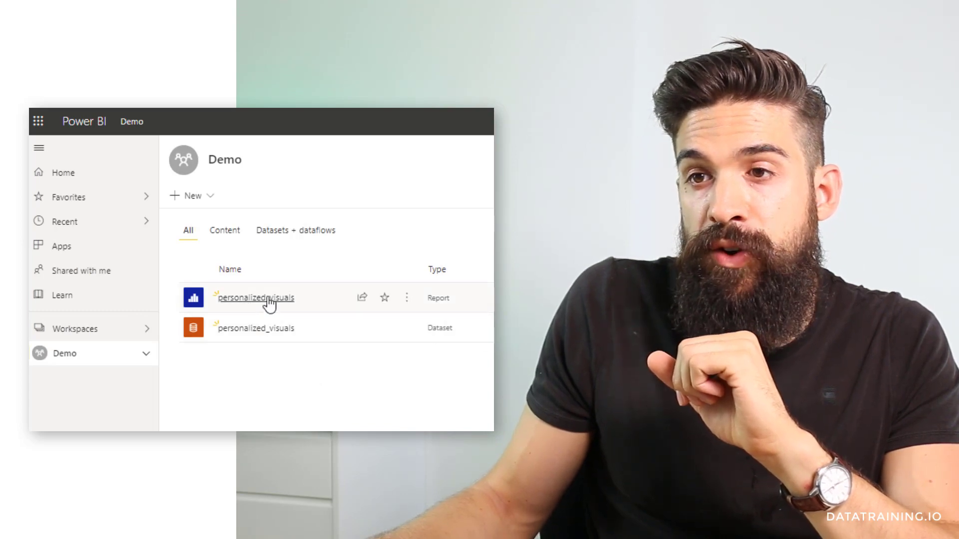
mouse_move(362, 298)
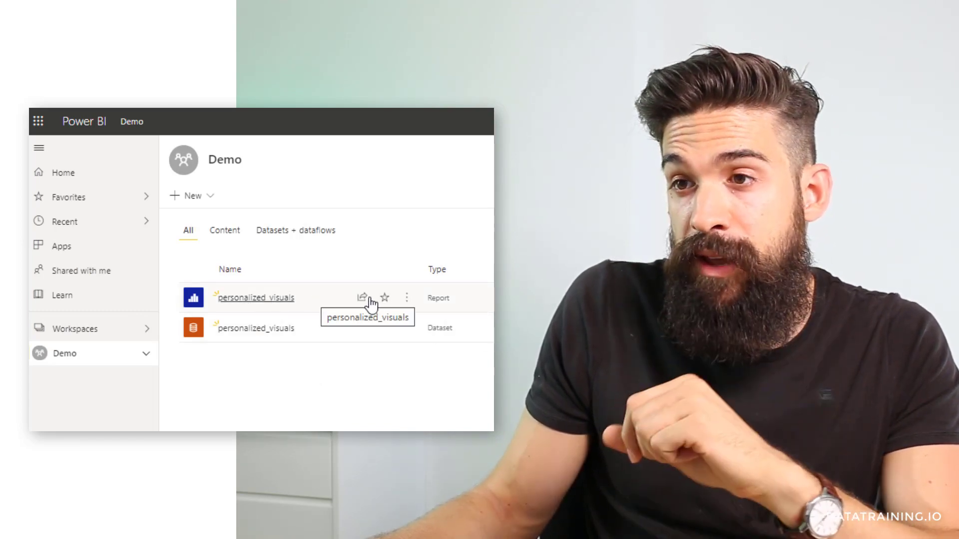
click(407, 297)
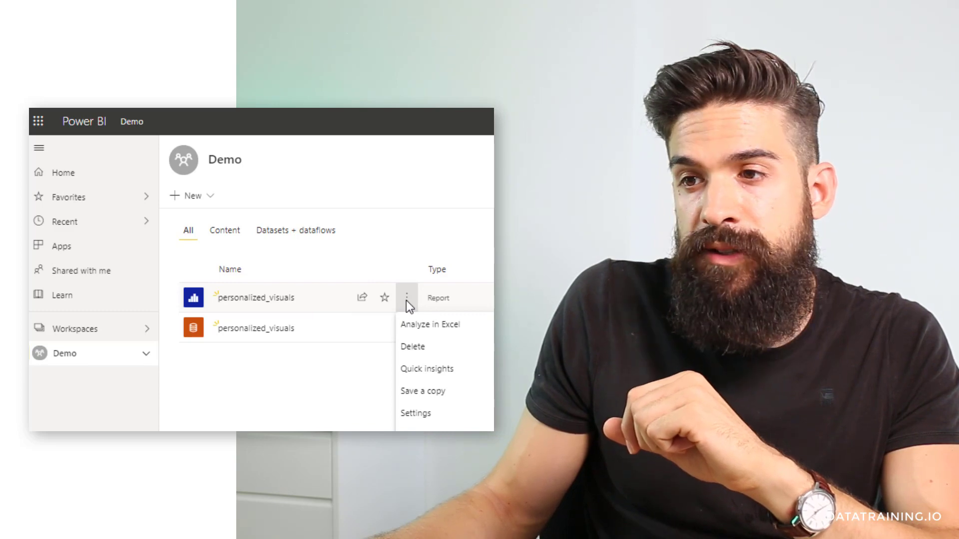
click(443, 423)
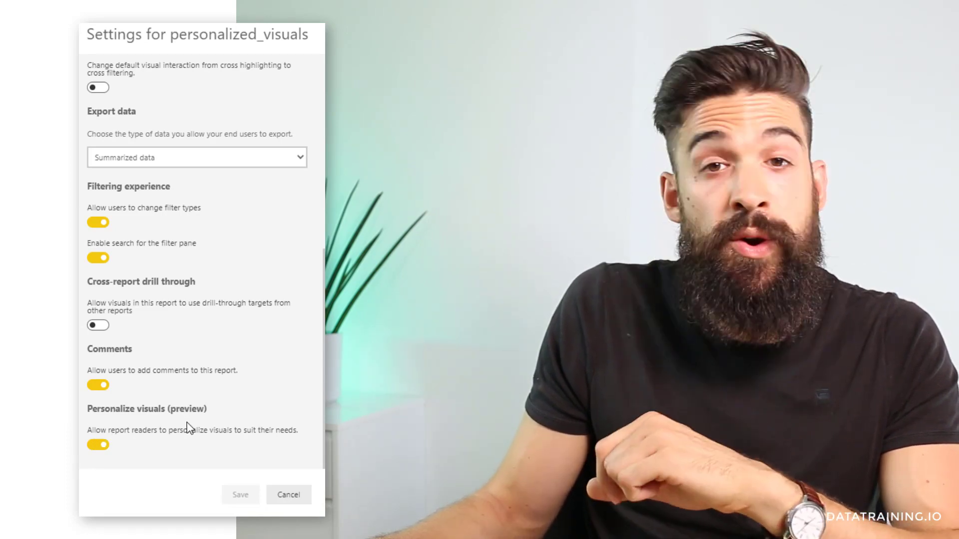
mouse_move(274, 402)
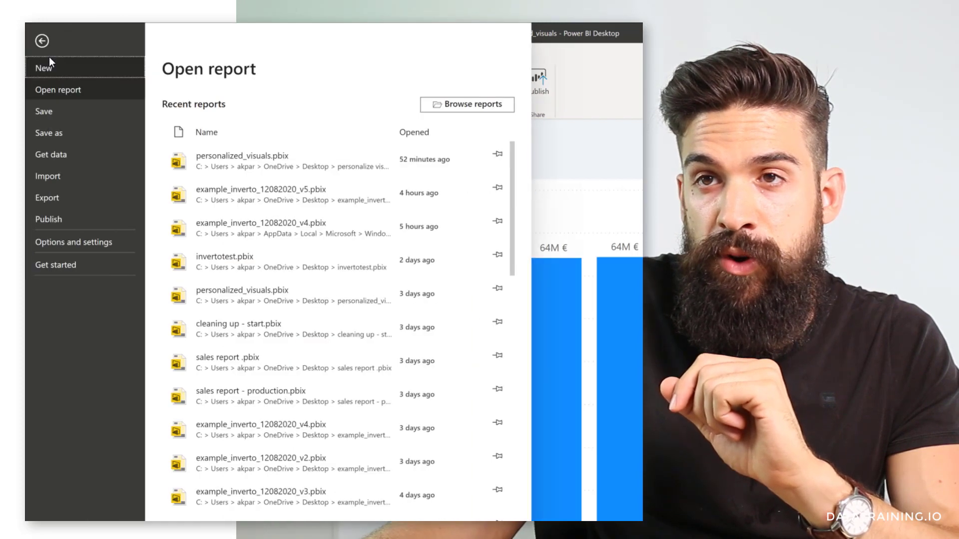
Step: Check Preview features and Current File report settings for Personalize visuals, then confirm with OK
click(73, 242)
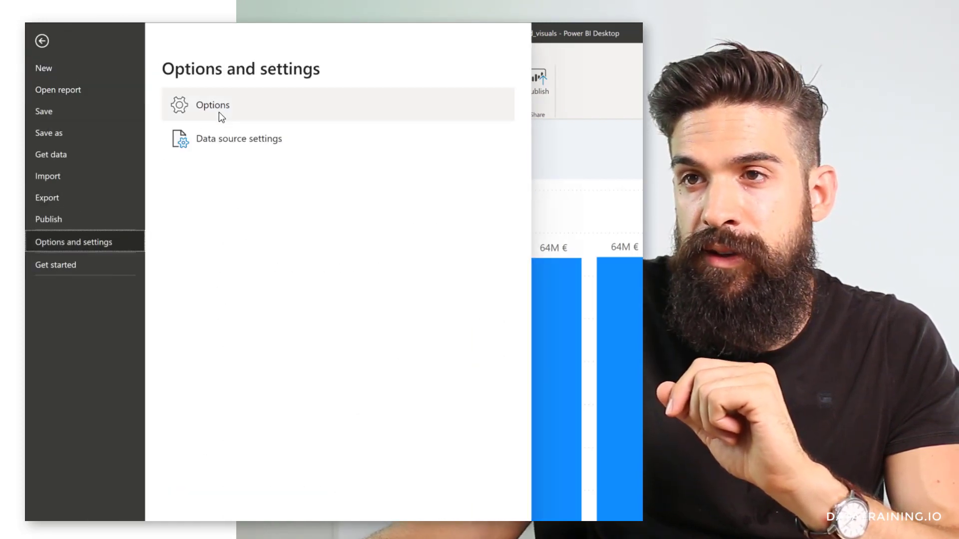
click(212, 105)
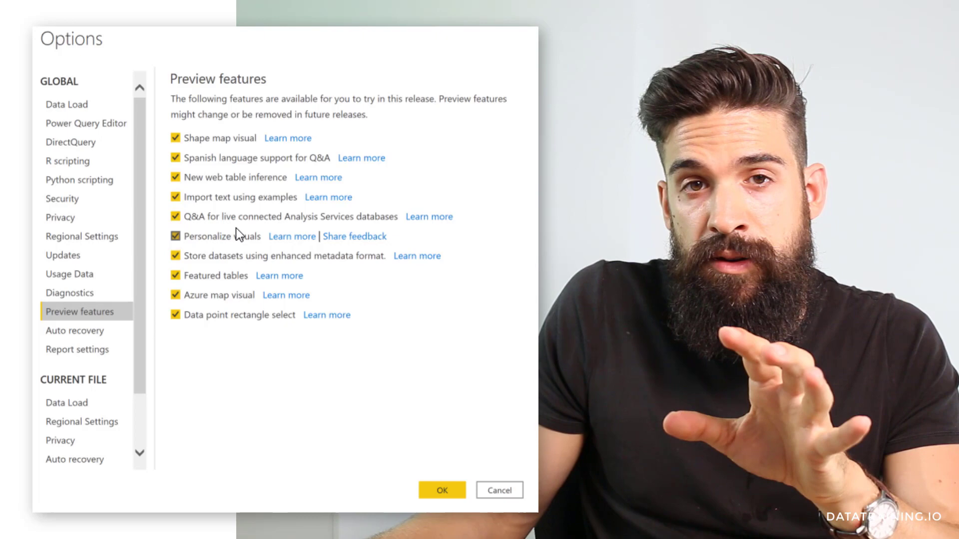
mouse_move(152, 136)
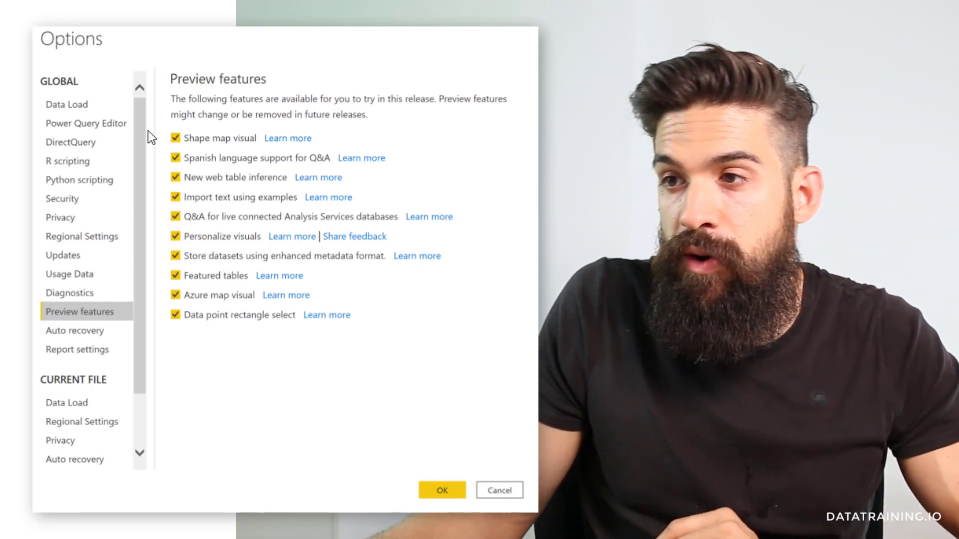
scroll(down, 3)
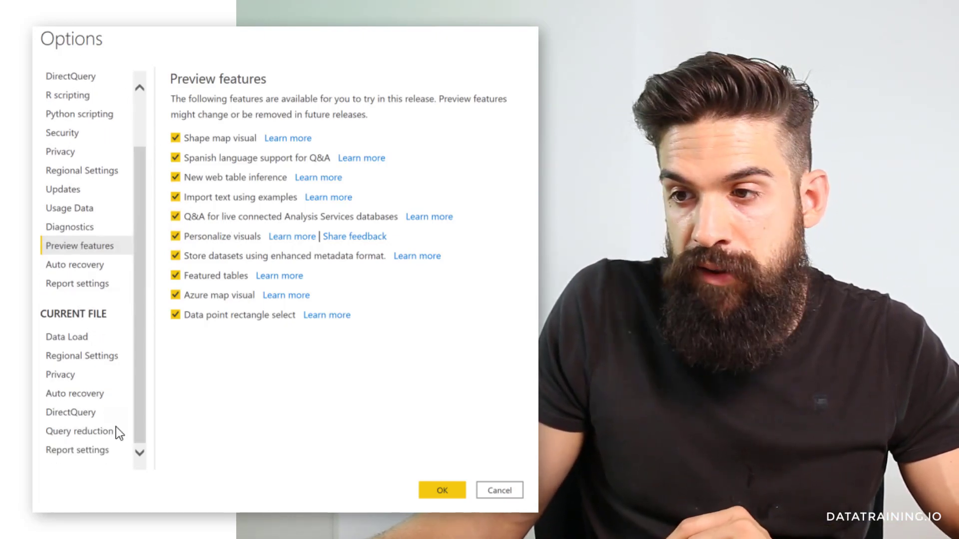
click(77, 450)
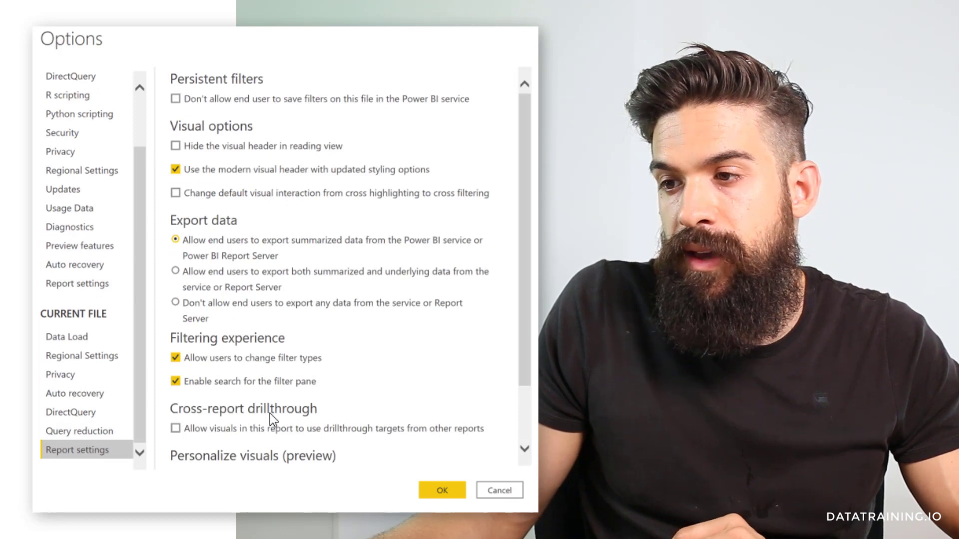
scroll(down, 3)
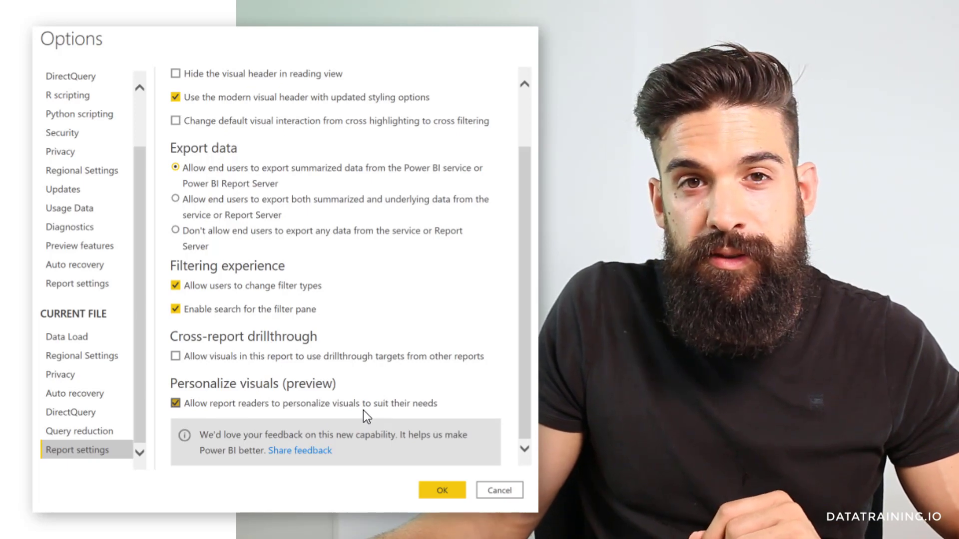
click(442, 490)
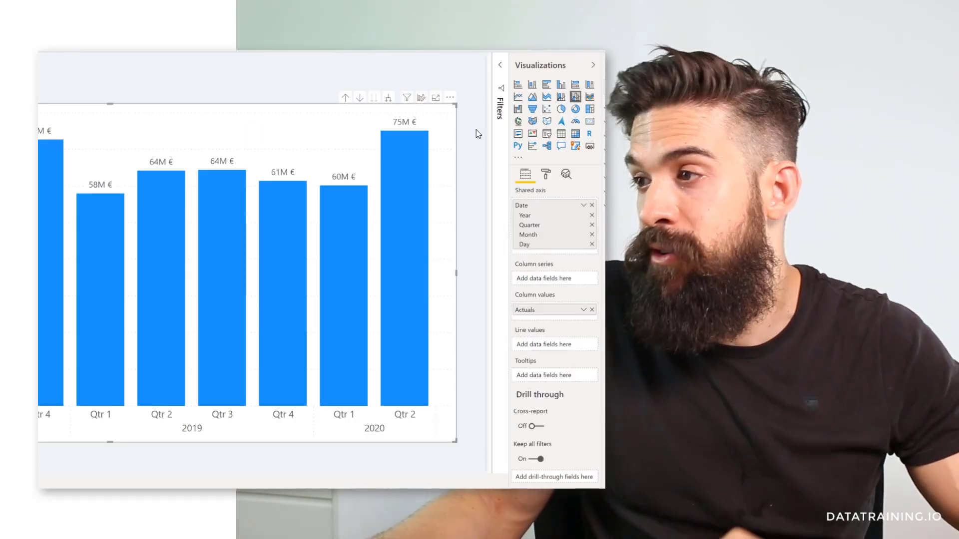
click(545, 174)
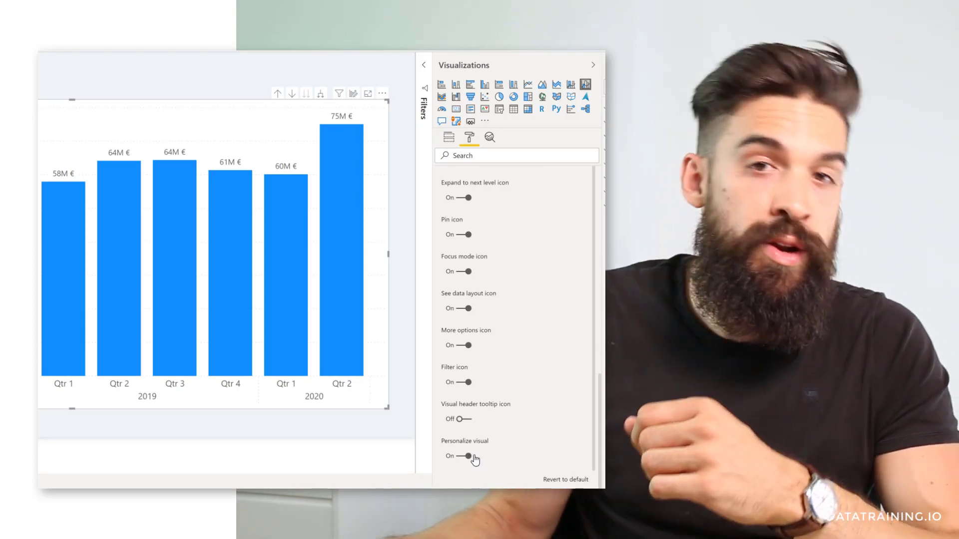
click(449, 136)
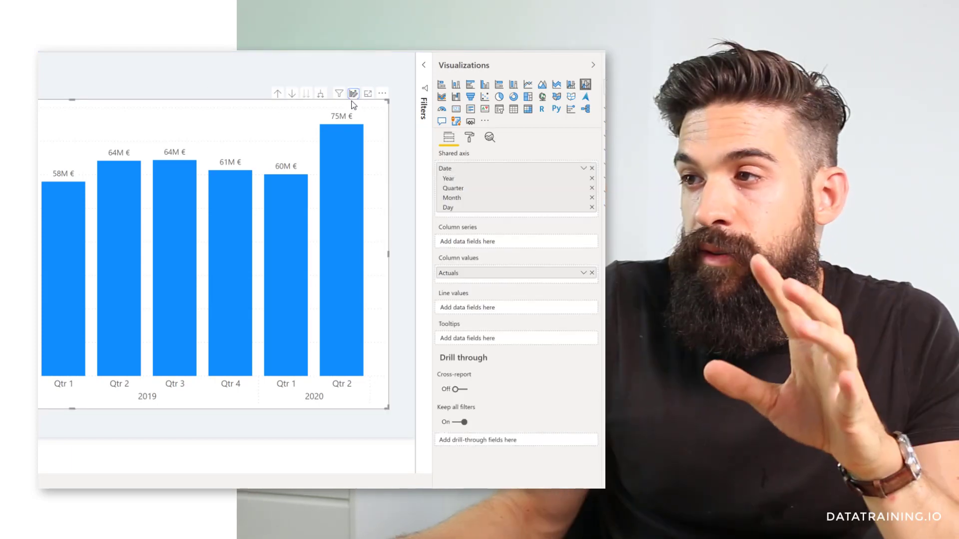
mouse_move(352, 93)
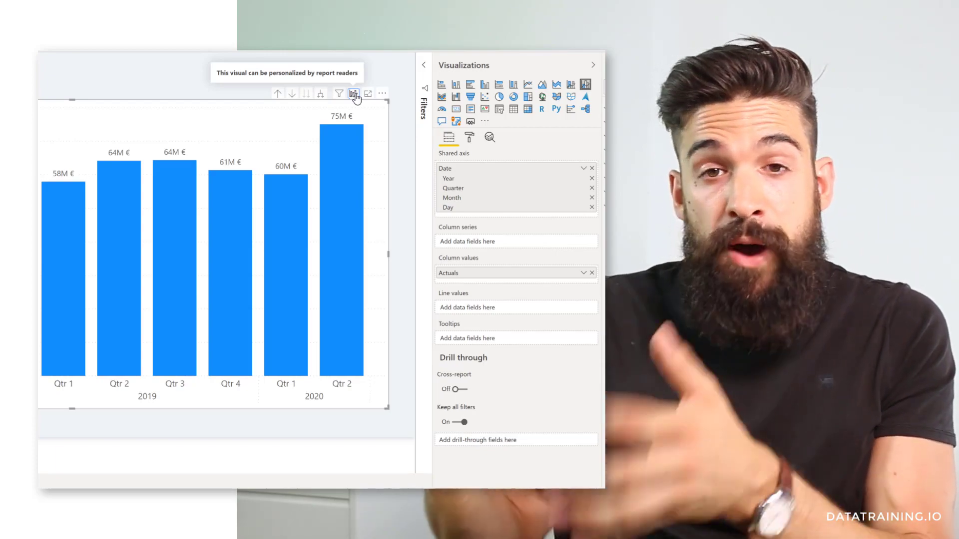
click(354, 93)
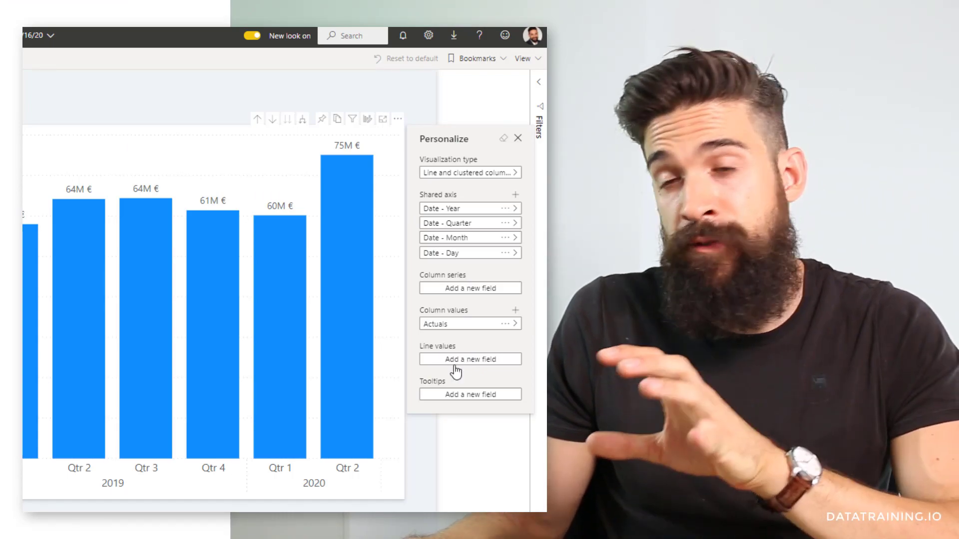
Step: Add a new field under Line values in the personalize field picker
click(470, 358)
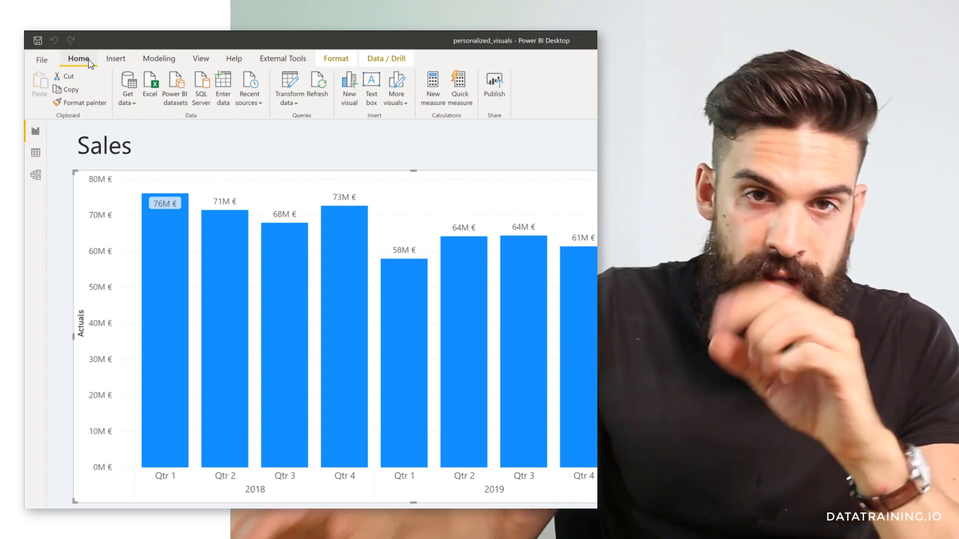
mouse_move(282, 58)
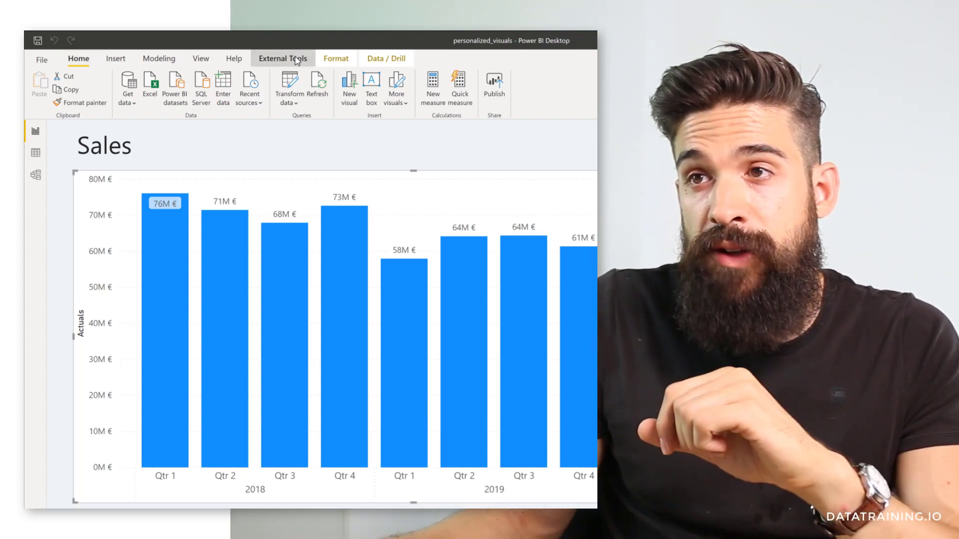
Step: Launch Tabular Editor from the External Tools ribbon on the report's model
click(282, 58)
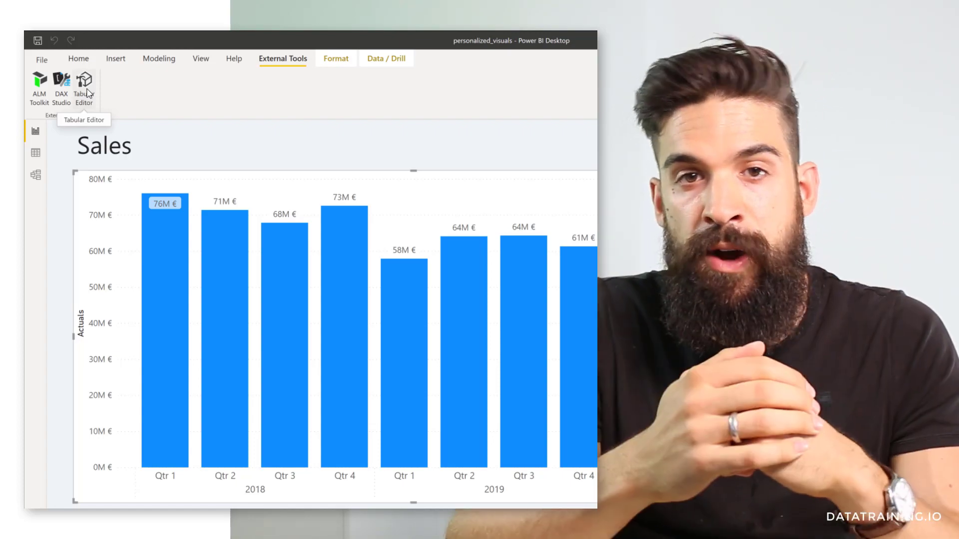
click(84, 84)
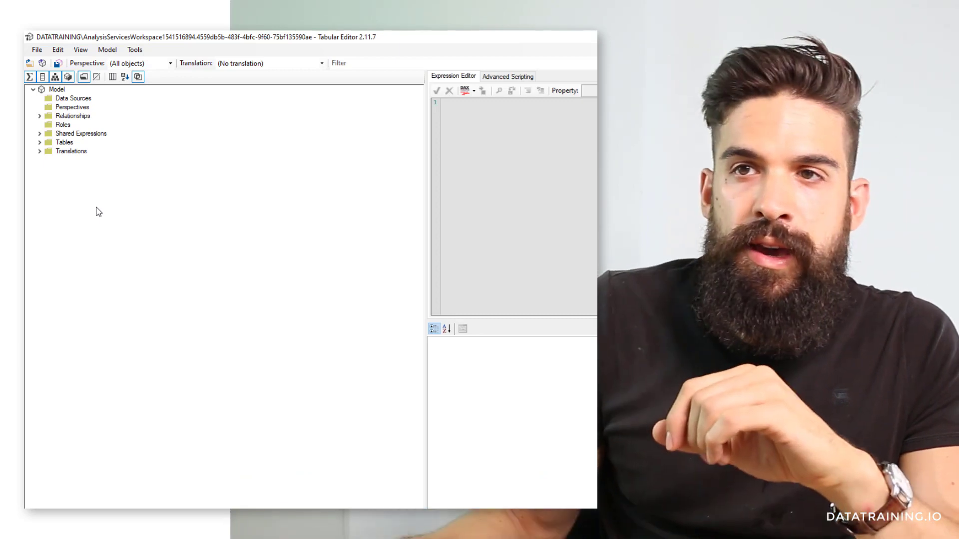
Step: Create a new perspective in the model named 'Sales View'
click(72, 107)
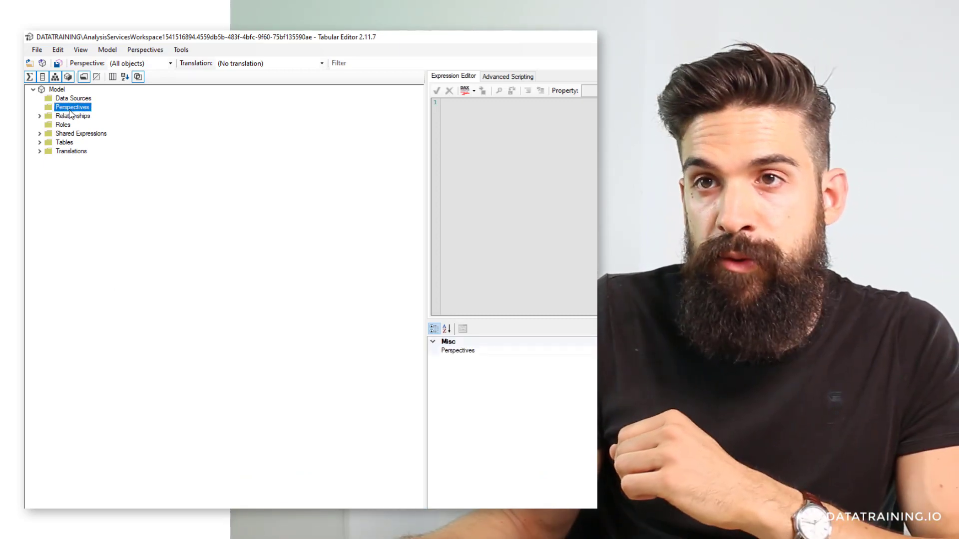
right_click(72, 107)
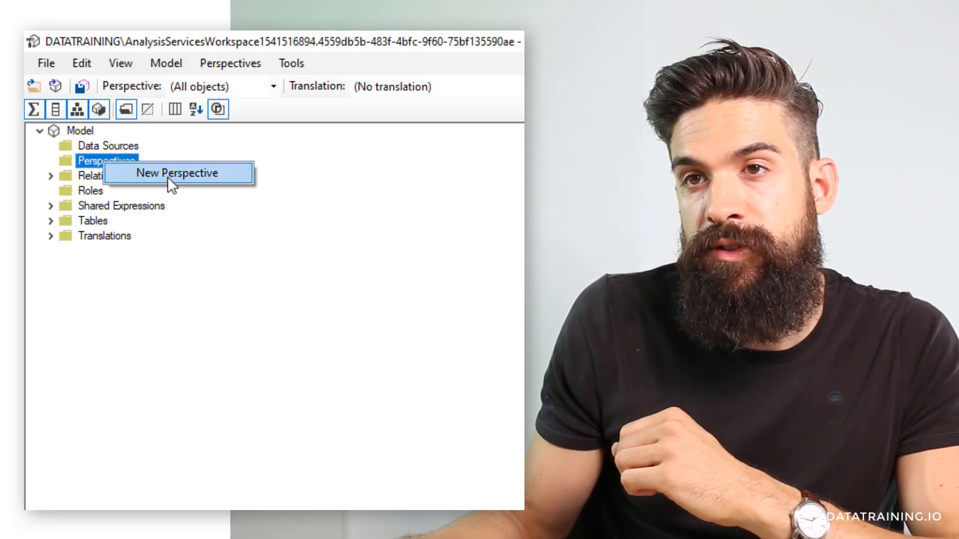
click(176, 173)
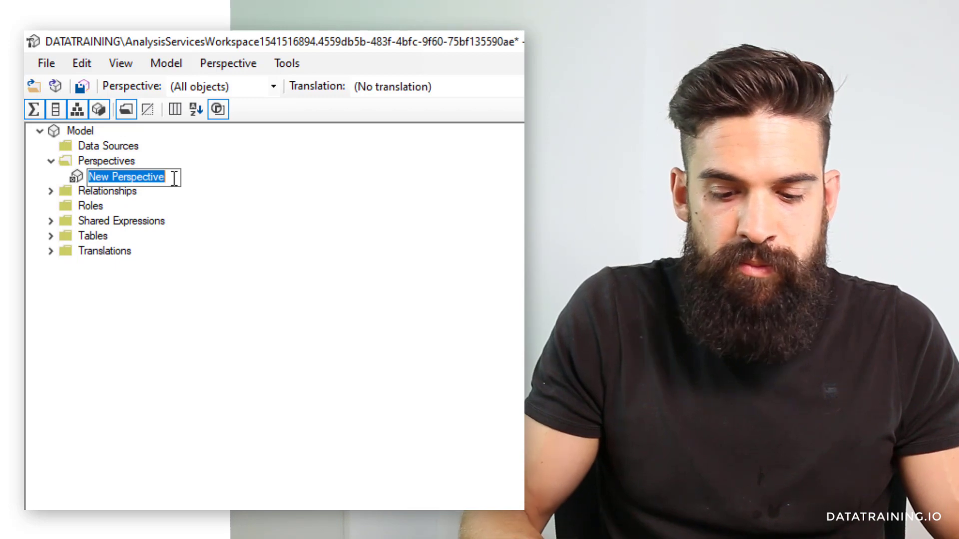
text(Sales)
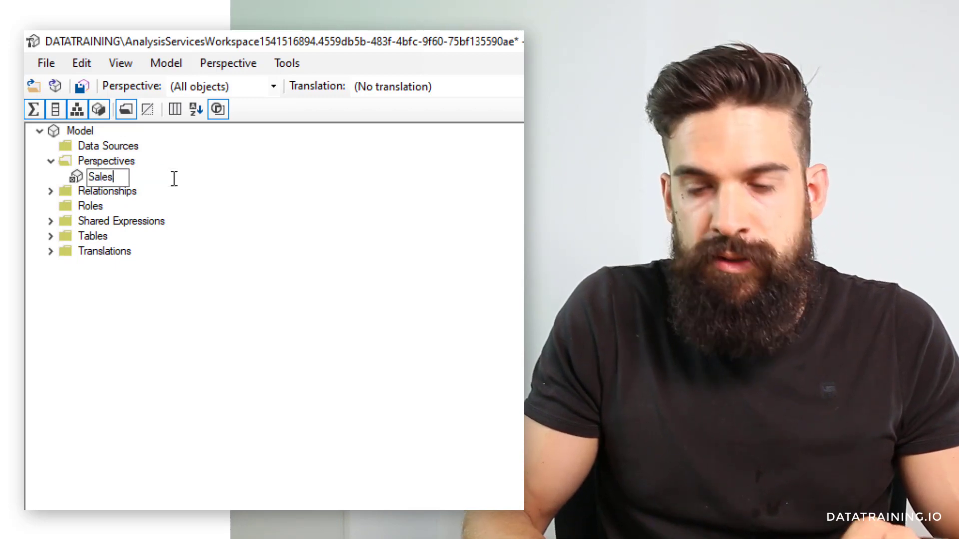
text(View)
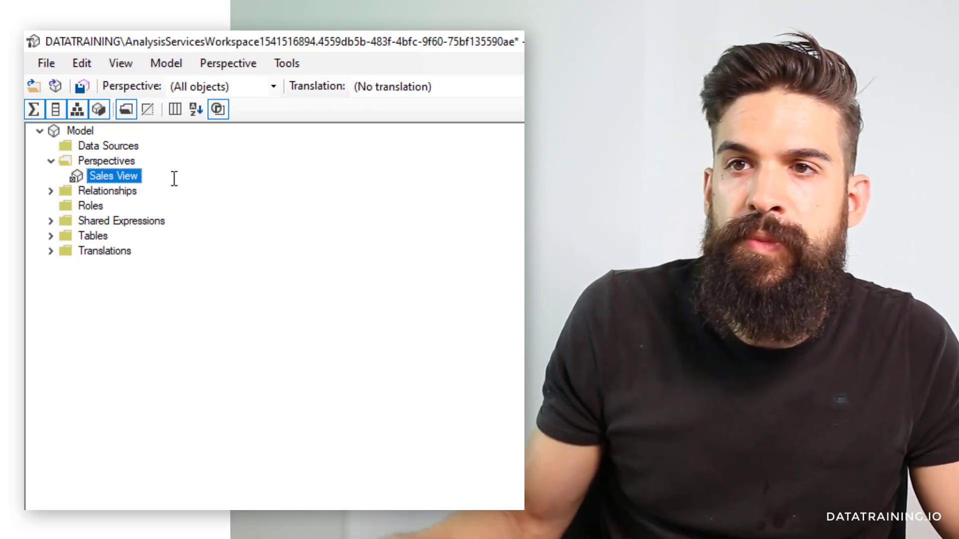
Step: Show the fctSales Rev Actuals and Rev Forecast measures in the Sales View perspective
click(51, 236)
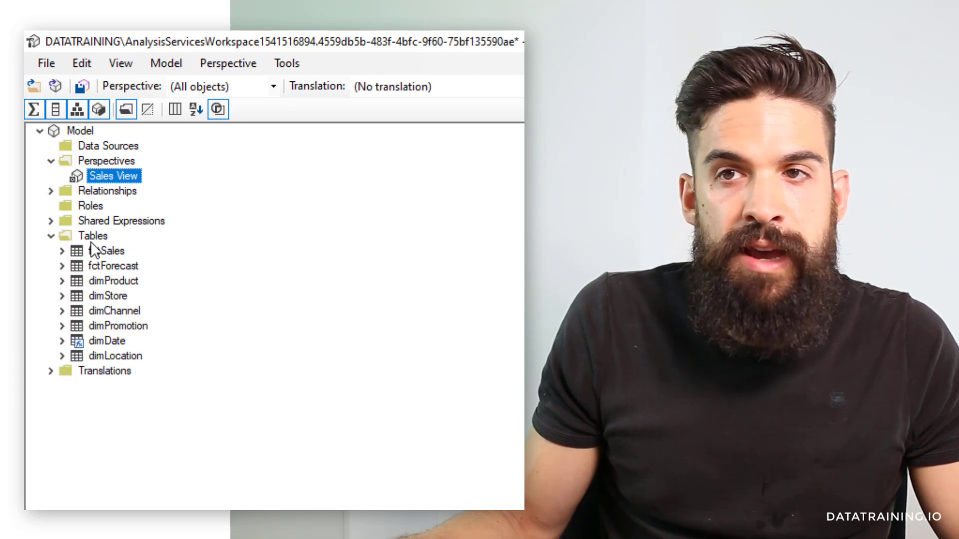
click(62, 249)
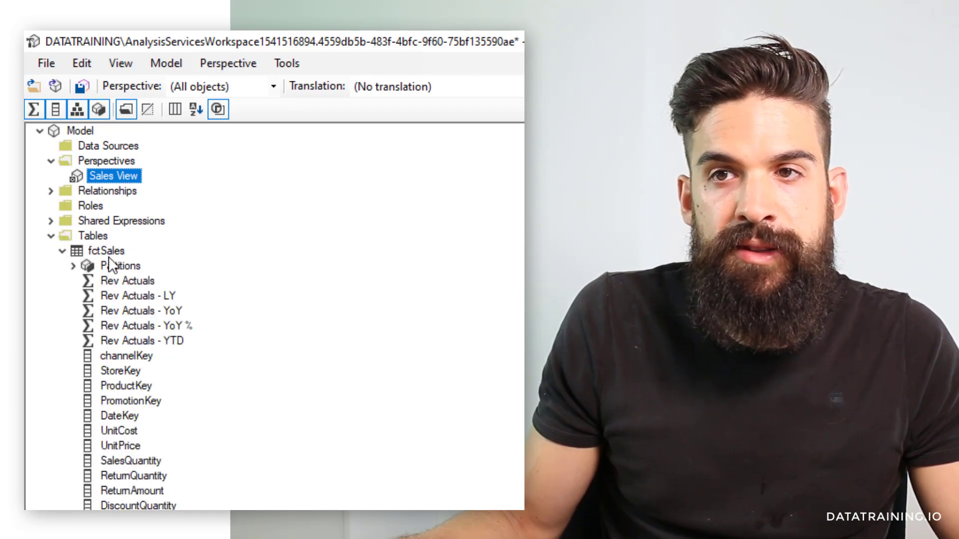
click(143, 340)
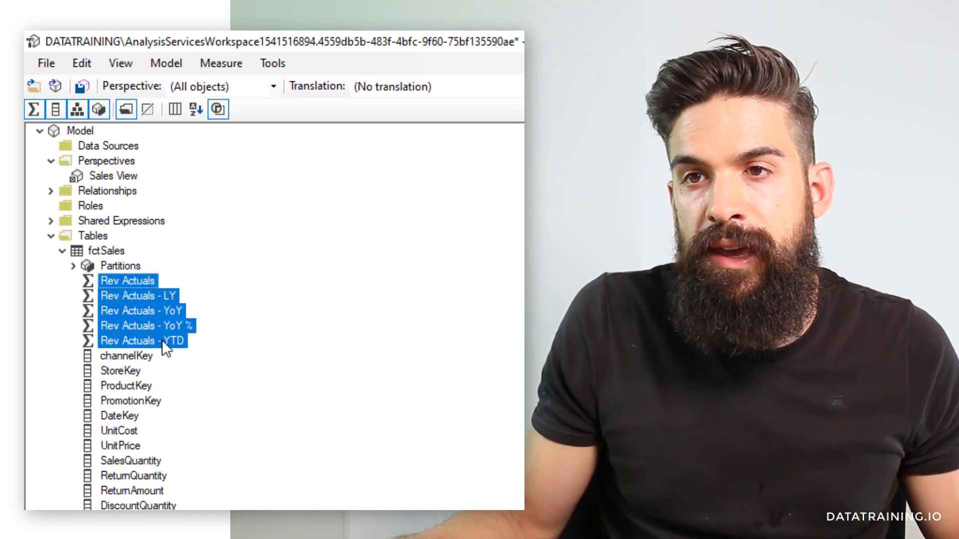
right_click(144, 325)
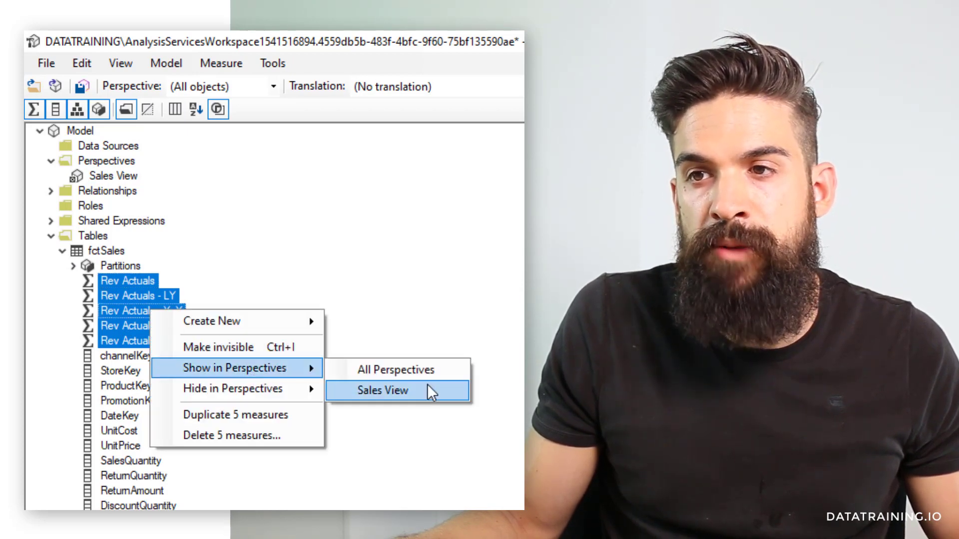
click(383, 391)
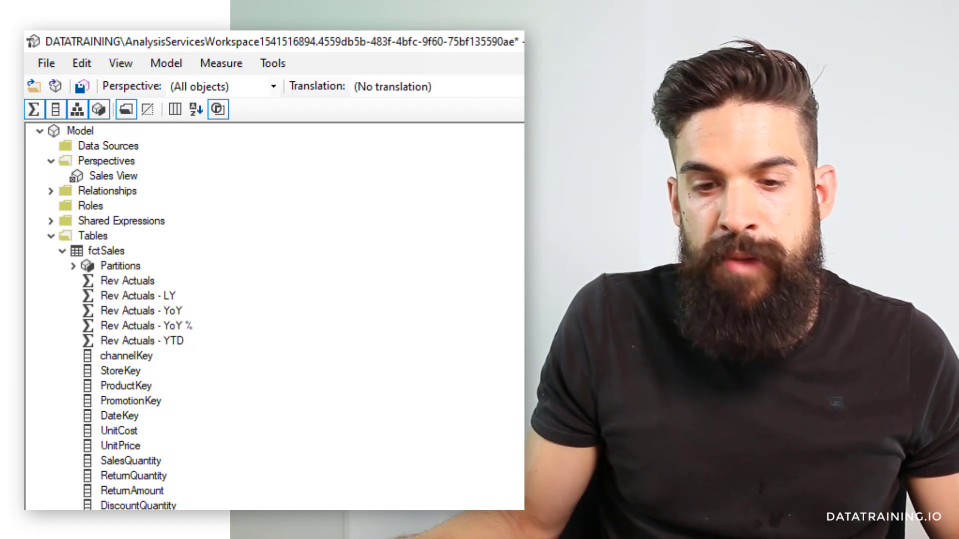
right_click(130, 365)
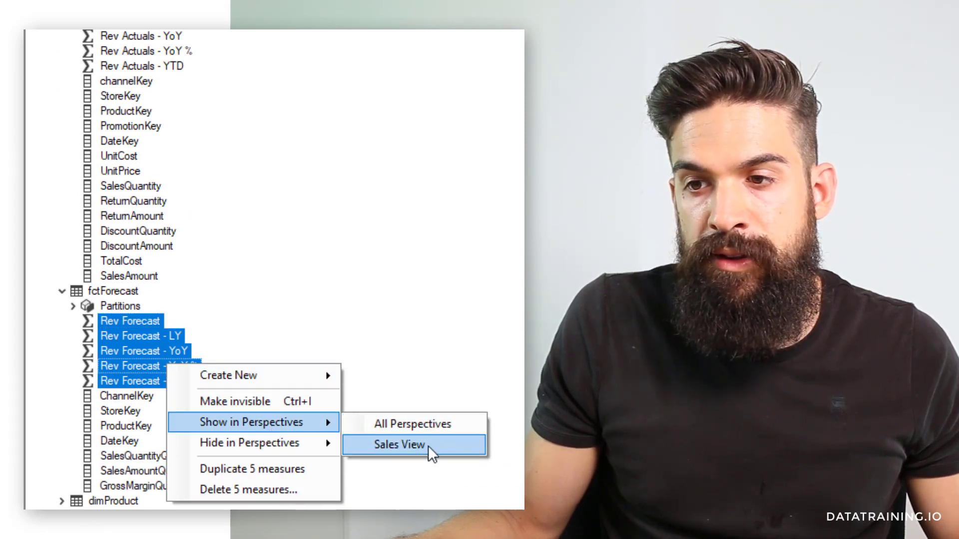
click(398, 444)
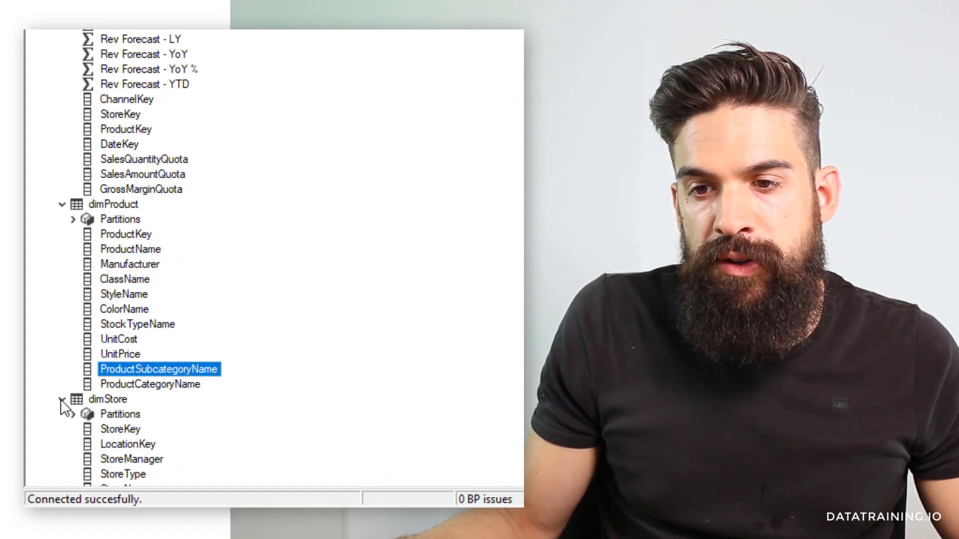
Step: Show dimStore's StoreName in Sales View and start hiding the StoreType column
click(62, 399)
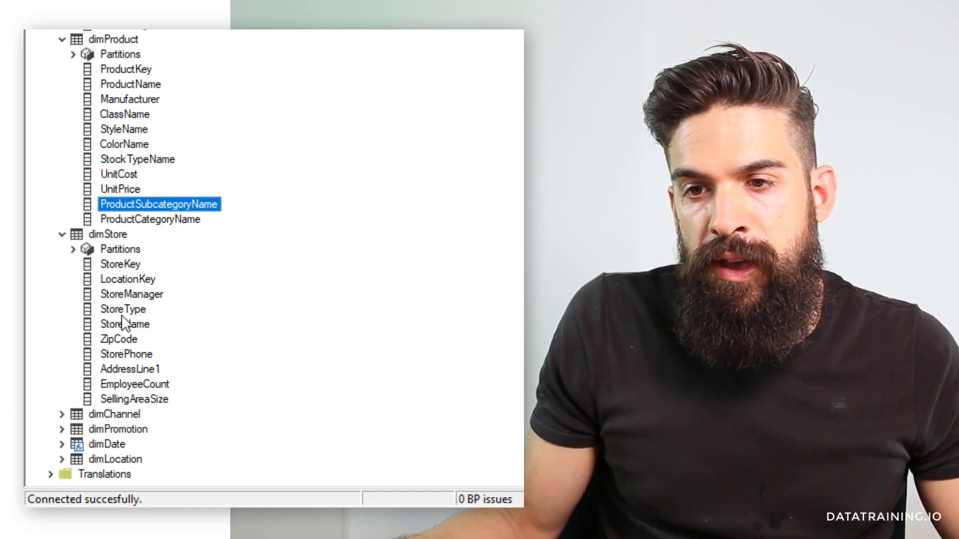
right_click(124, 324)
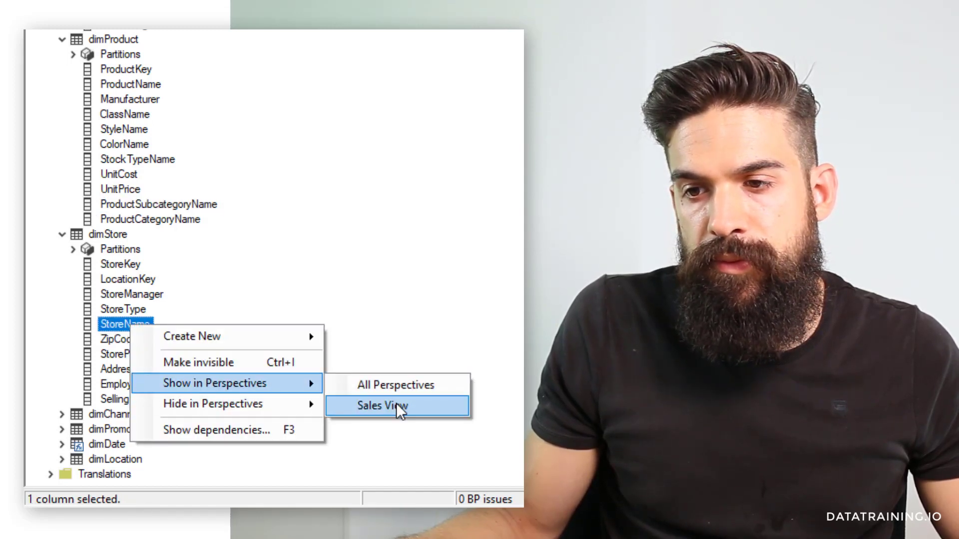
click(380, 405)
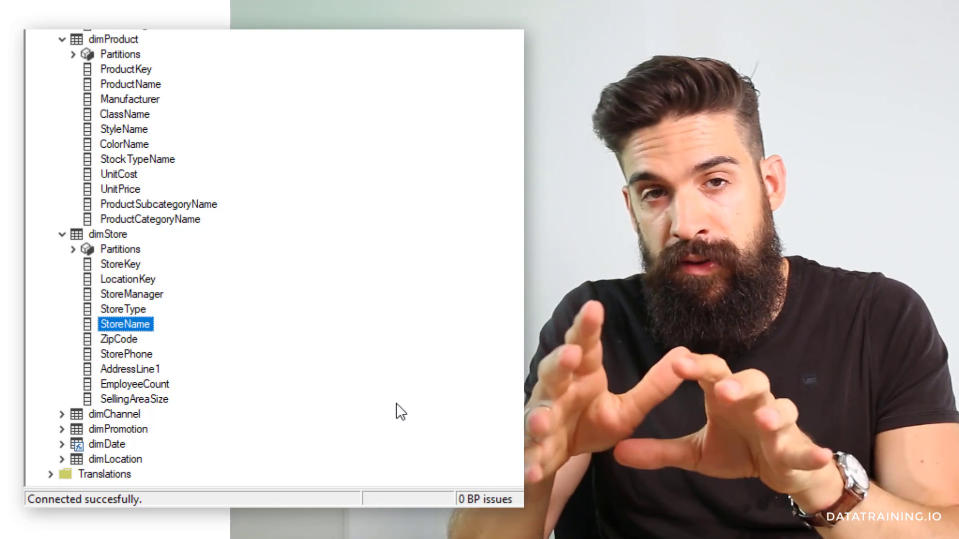
mouse_move(174, 309)
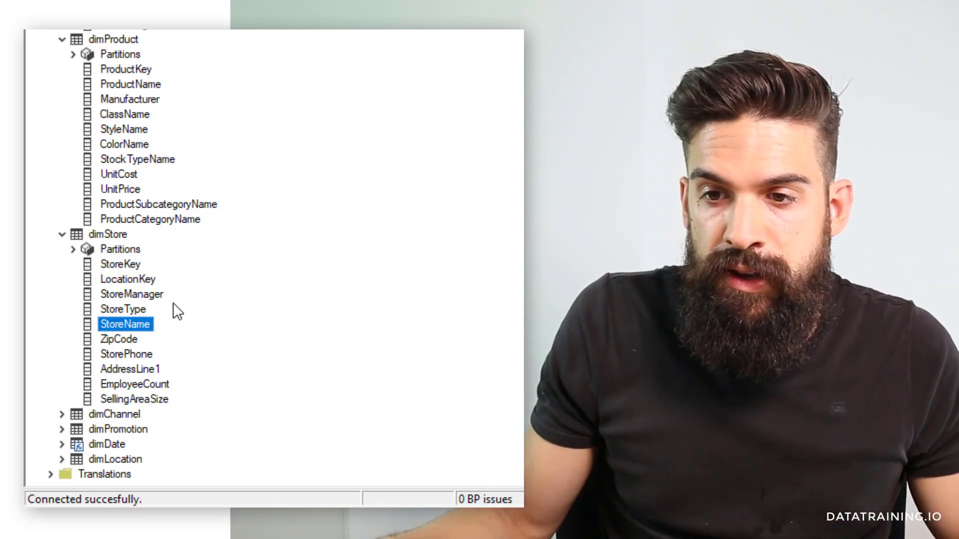
right_click(126, 324)
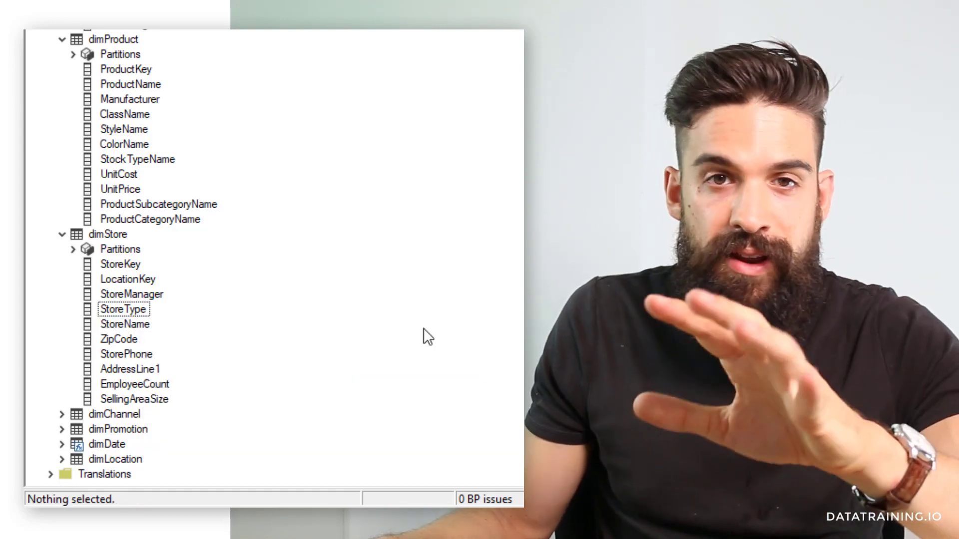
right_click(123, 309)
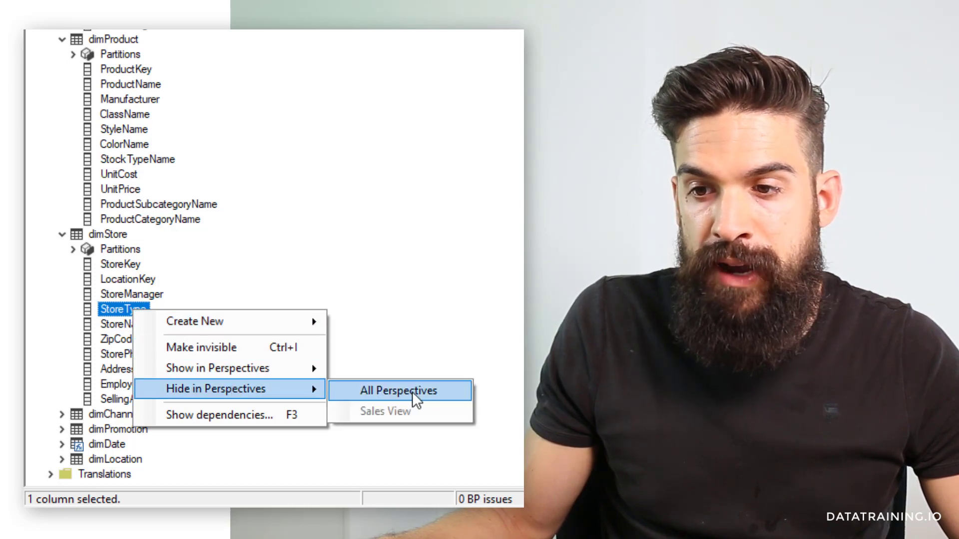
mouse_move(386, 415)
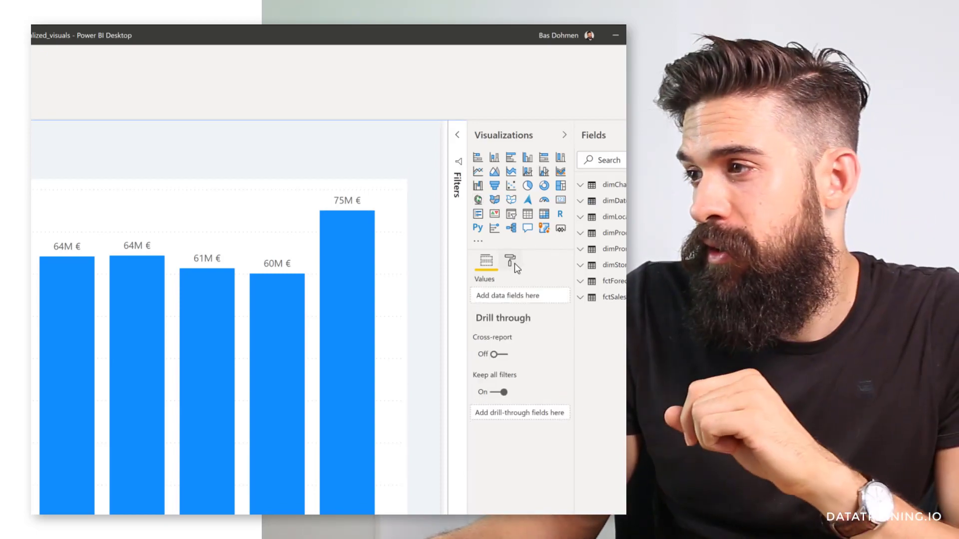
Step: Set the page's report-reader perspective to Sales View and apply it to all pages
click(510, 260)
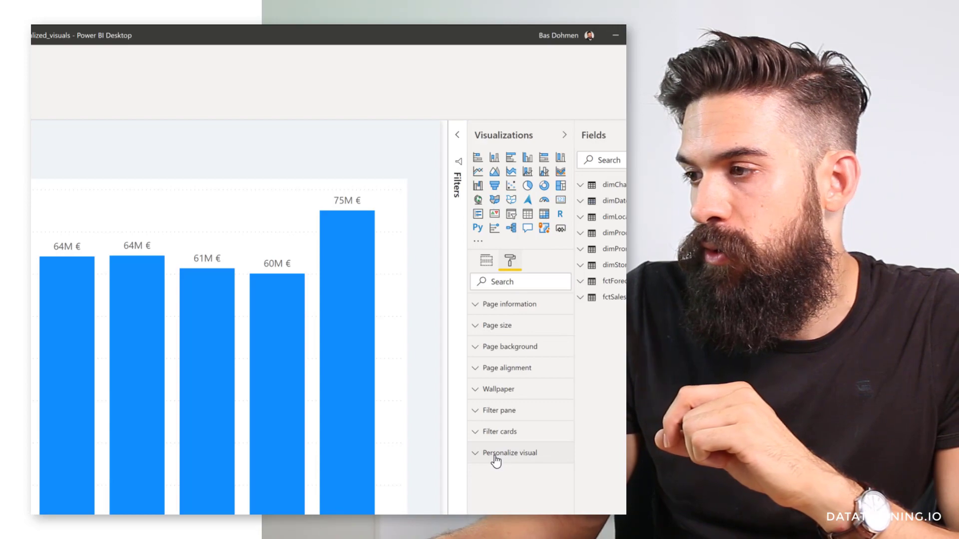
click(508, 452)
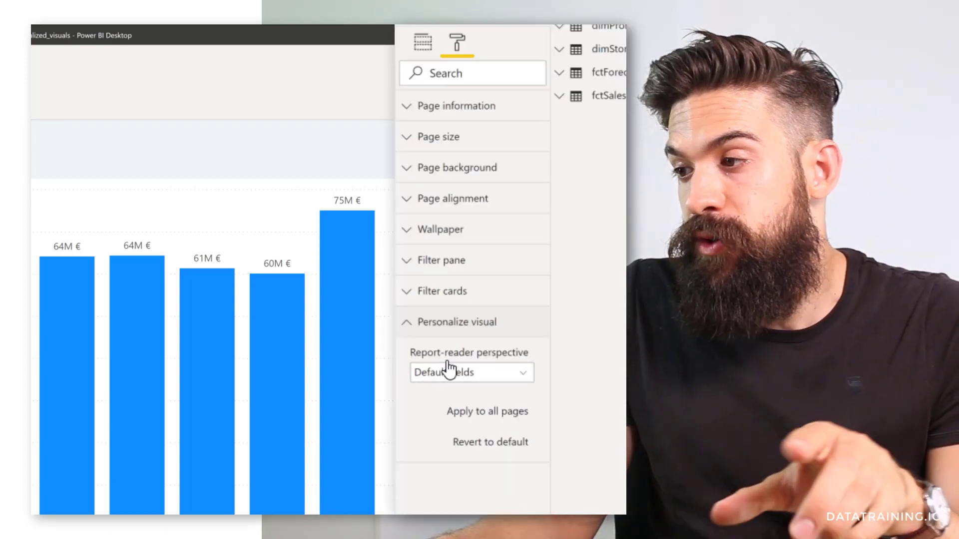
click(470, 372)
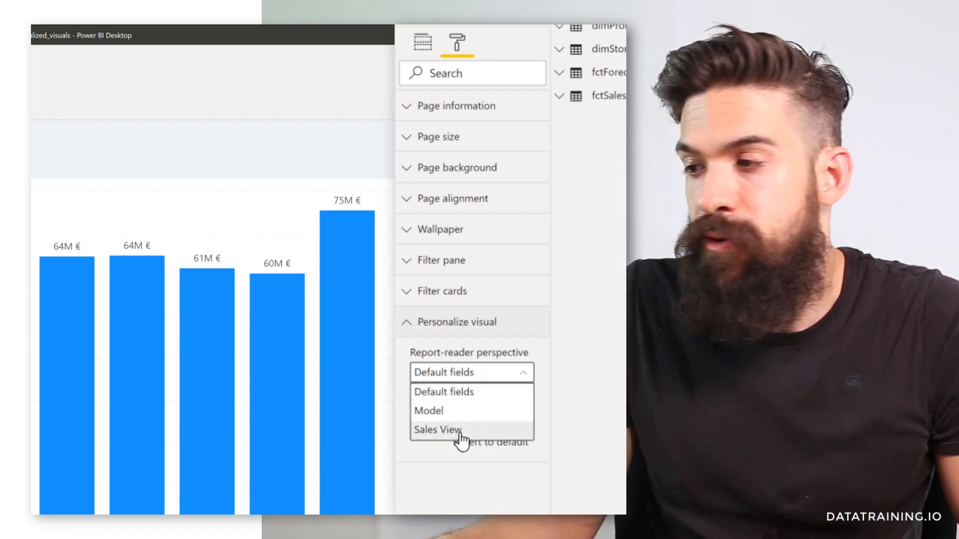
click(437, 429)
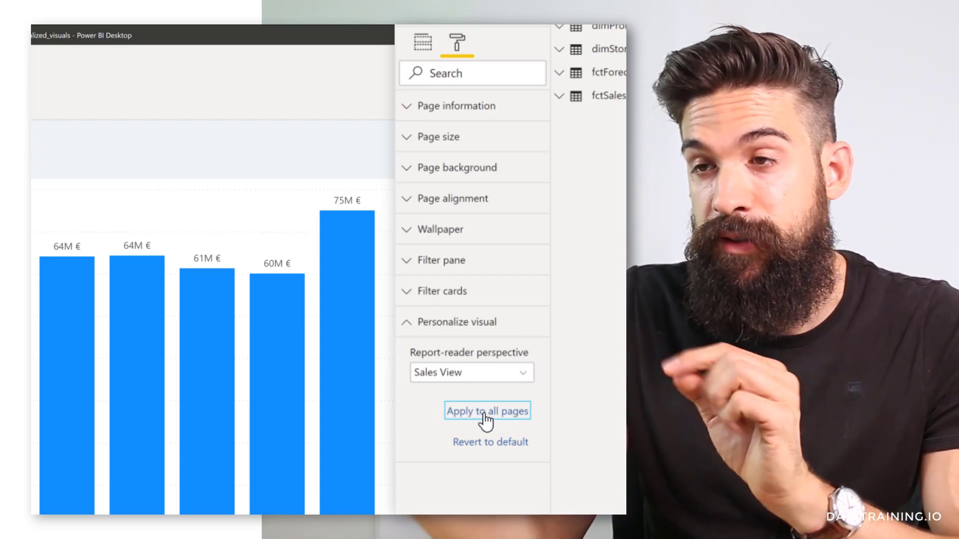
mouse_move(237, 354)
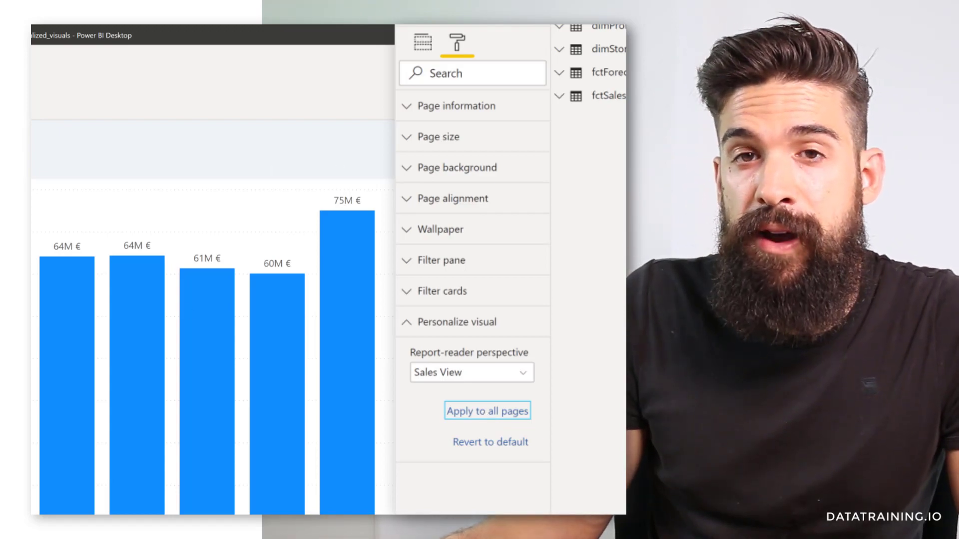
click(488, 410)
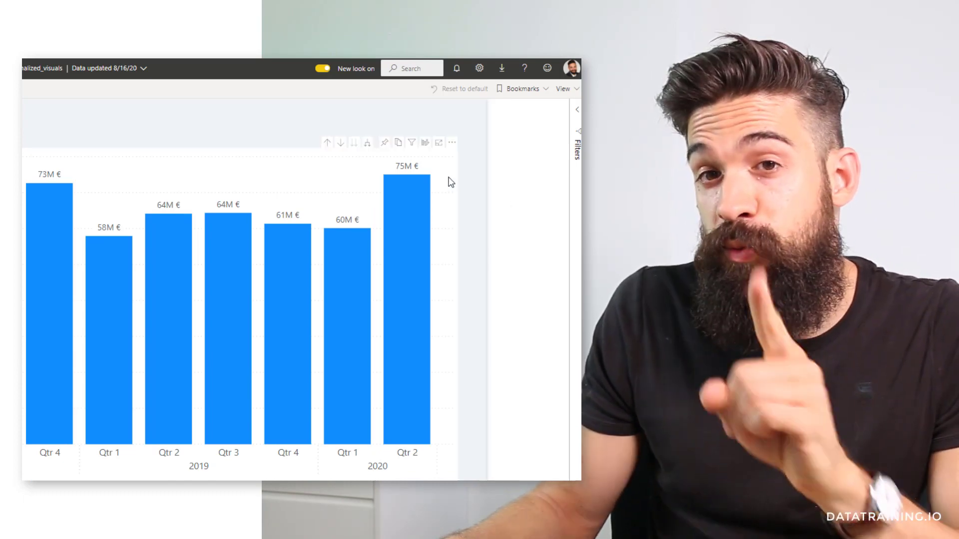
mouse_move(425, 147)
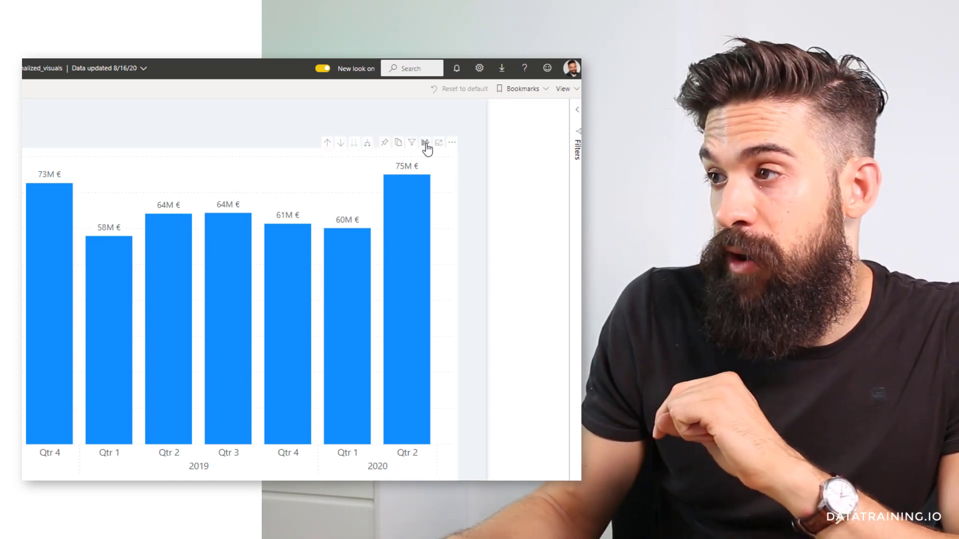
Step: Start personalizing the column chart and add a new field under Line values
click(425, 142)
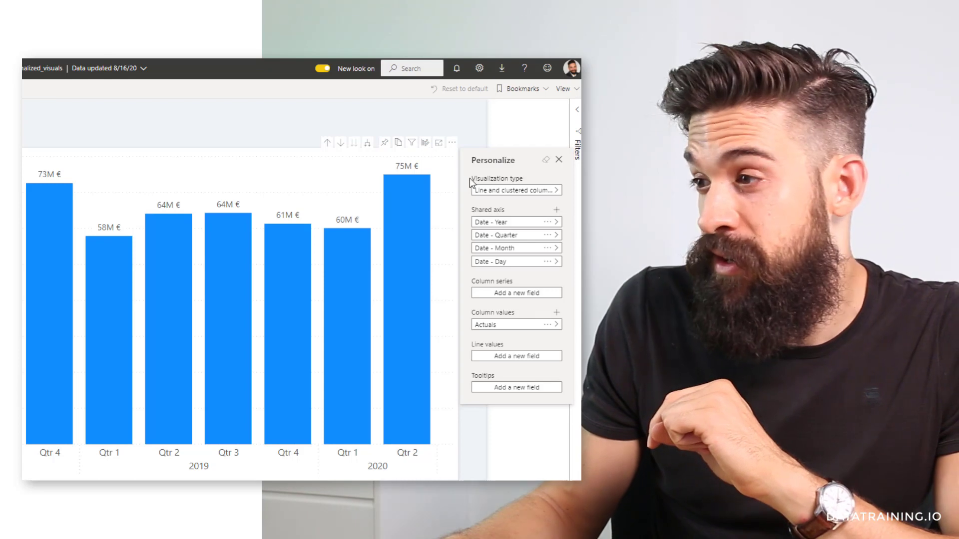
mouse_move(528, 323)
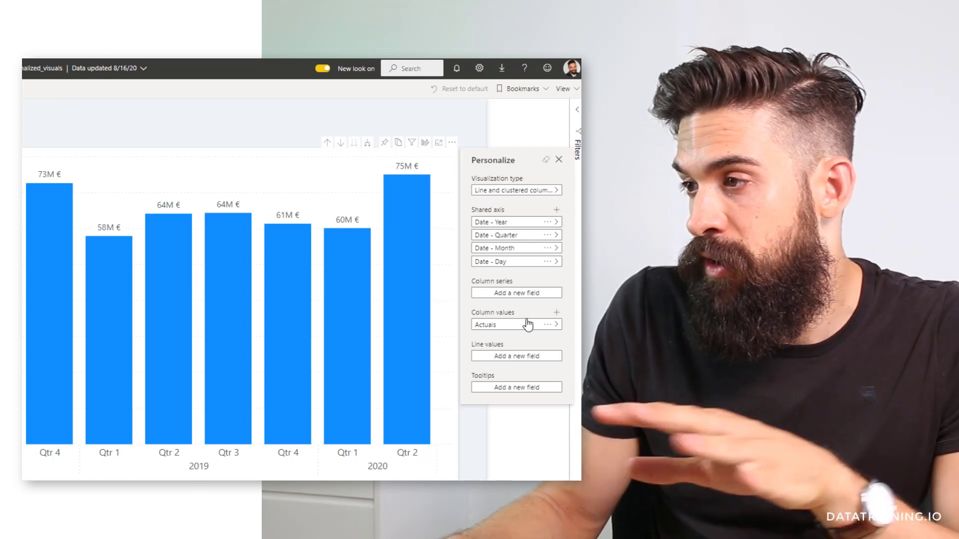
click(515, 355)
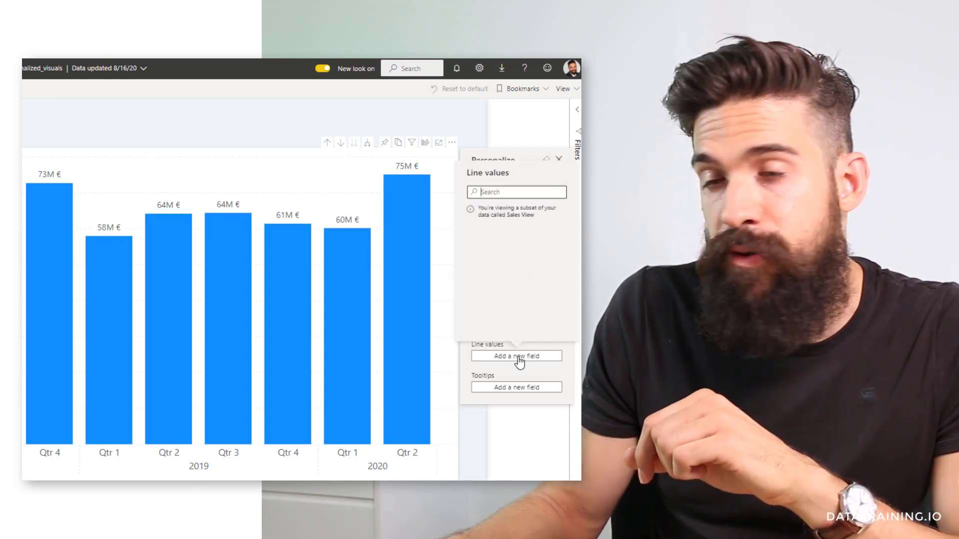
click(515, 355)
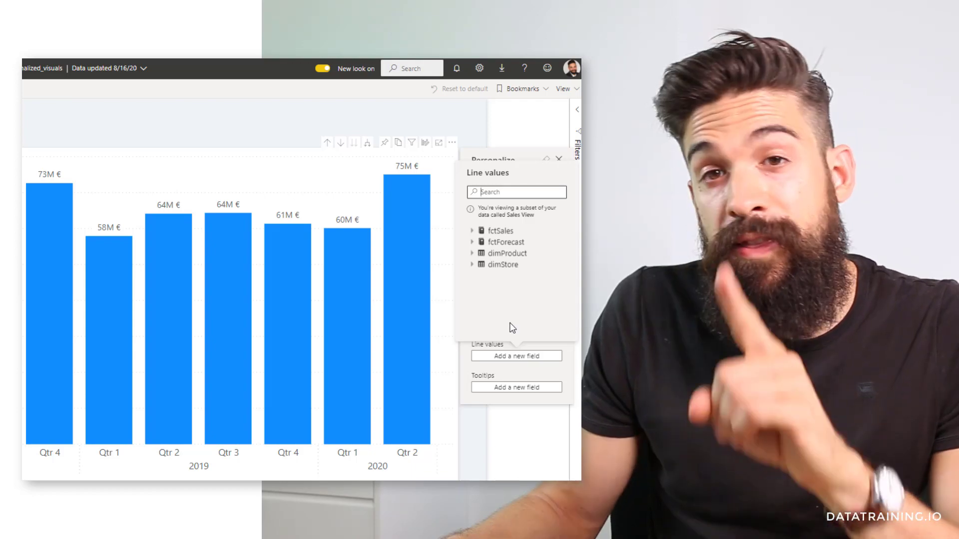
mouse_move(515, 233)
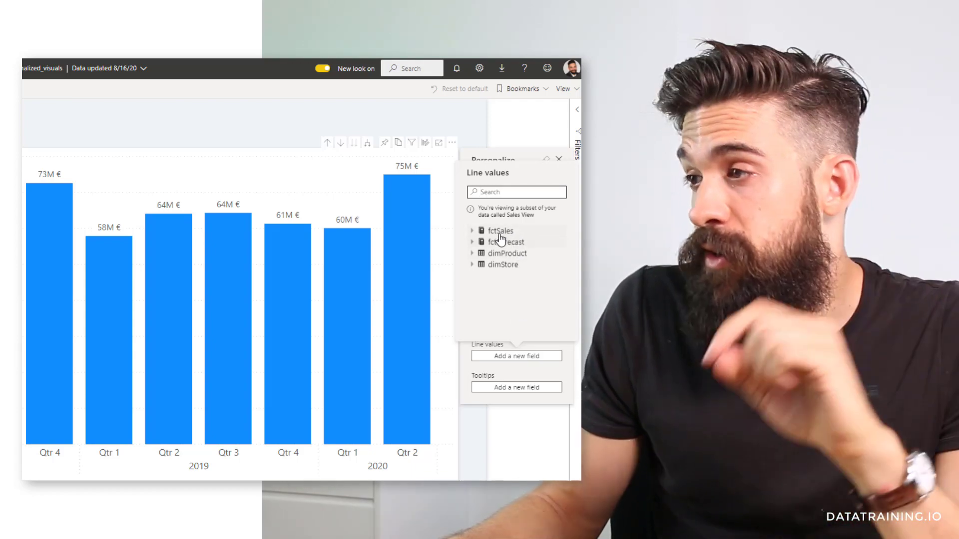
Step: Expand fctForecast, dimProduct and dimStore to reveal only the Sales View measures, subcategory and store name
click(473, 231)
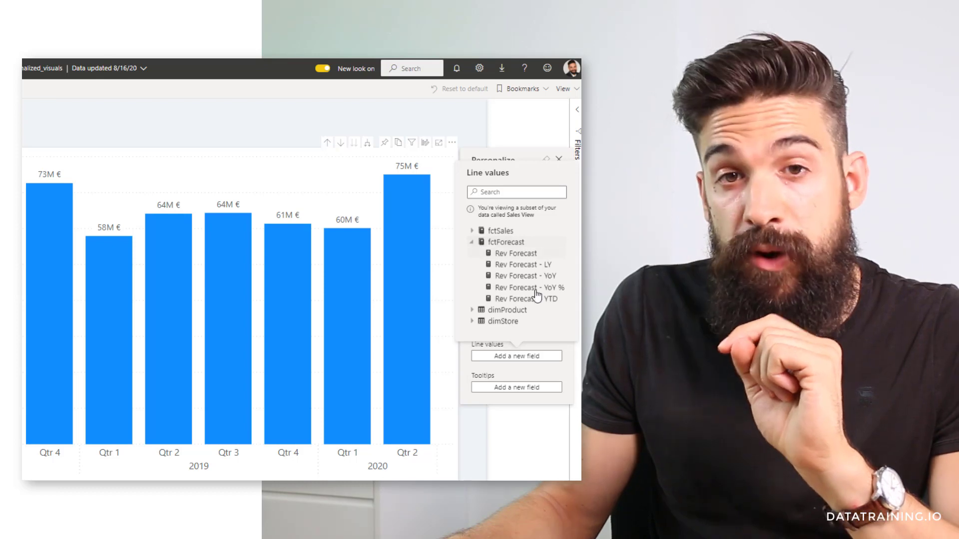
click(472, 242)
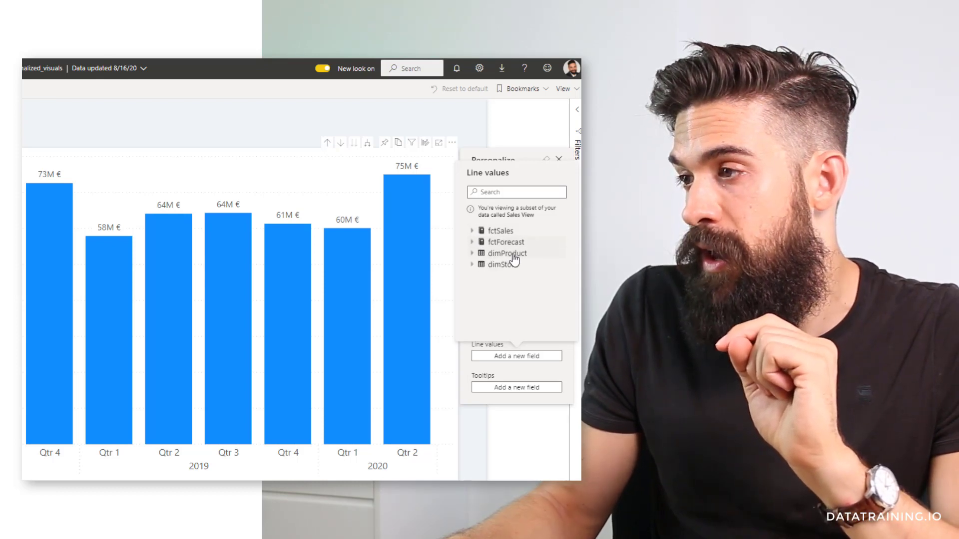
click(472, 253)
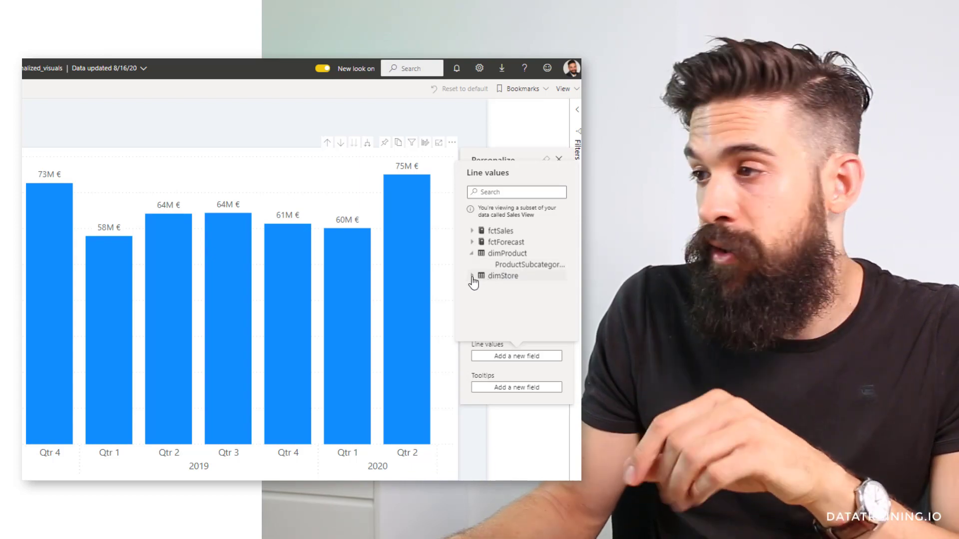
click(472, 276)
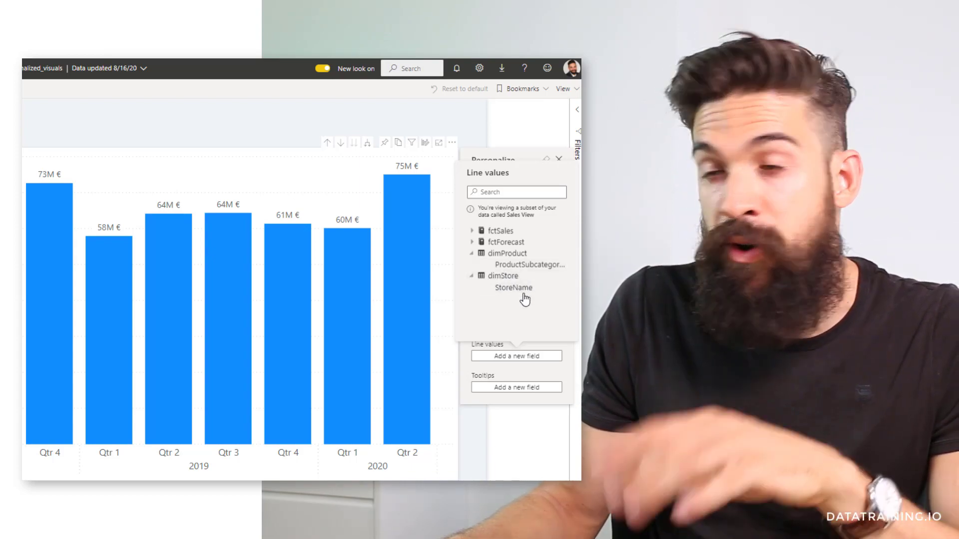